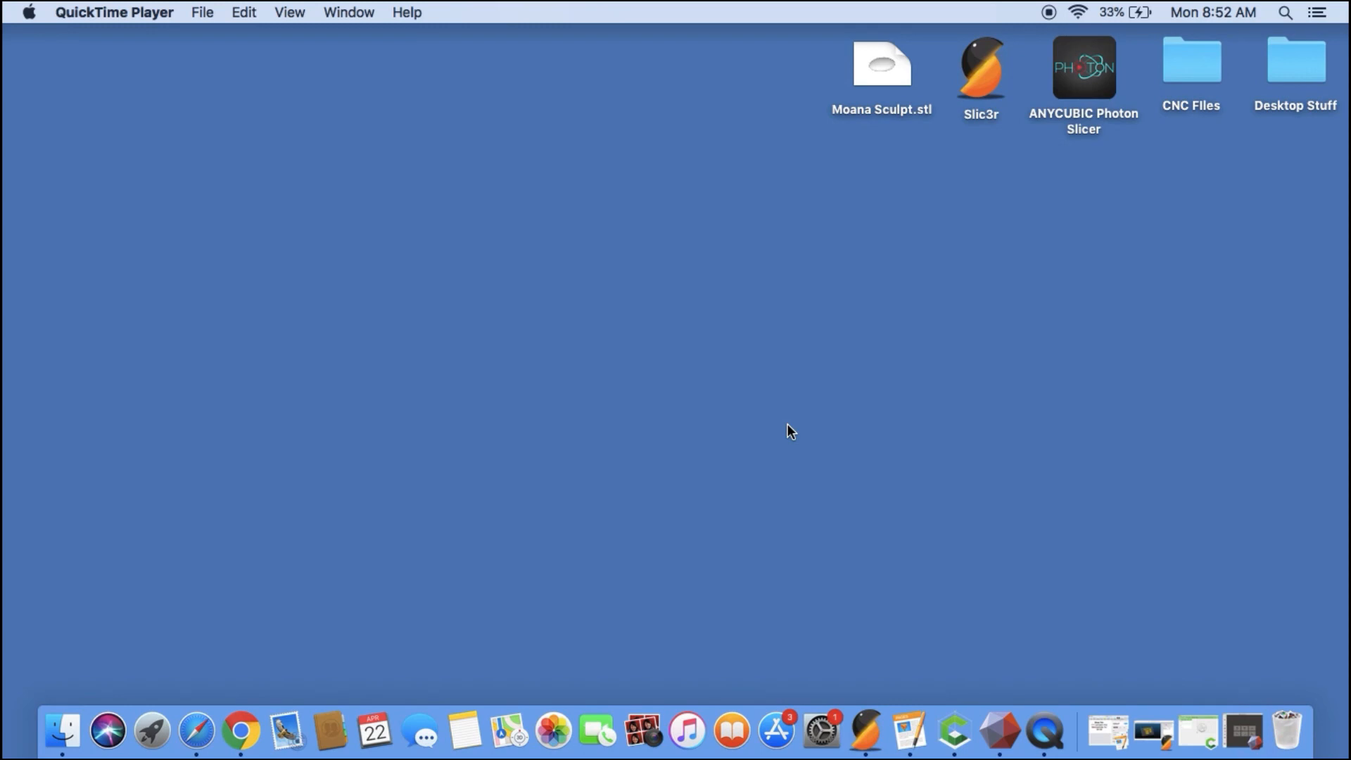
mouse_move(1000, 733)
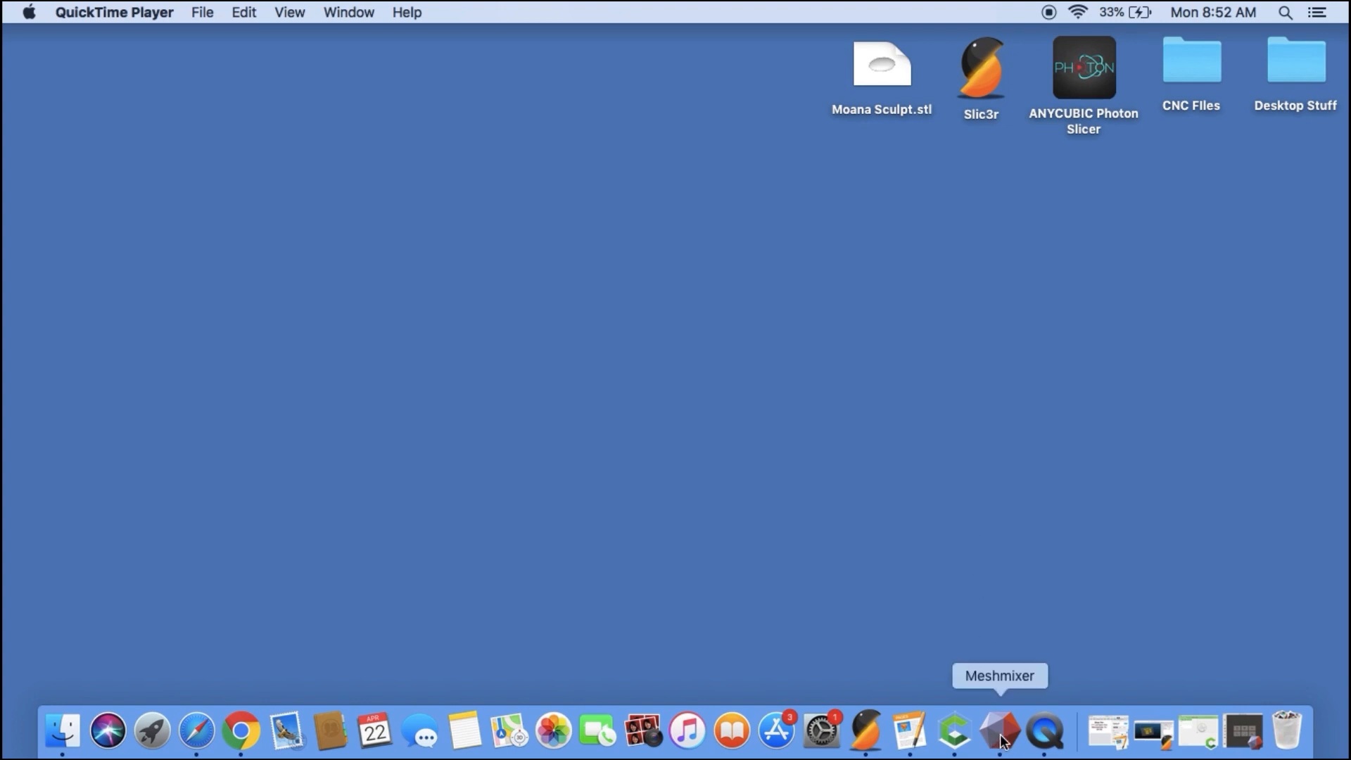
- Launch Meshmixer and import Moana Sculpt.stl from the Desktop into the scene
left_click(999, 732)
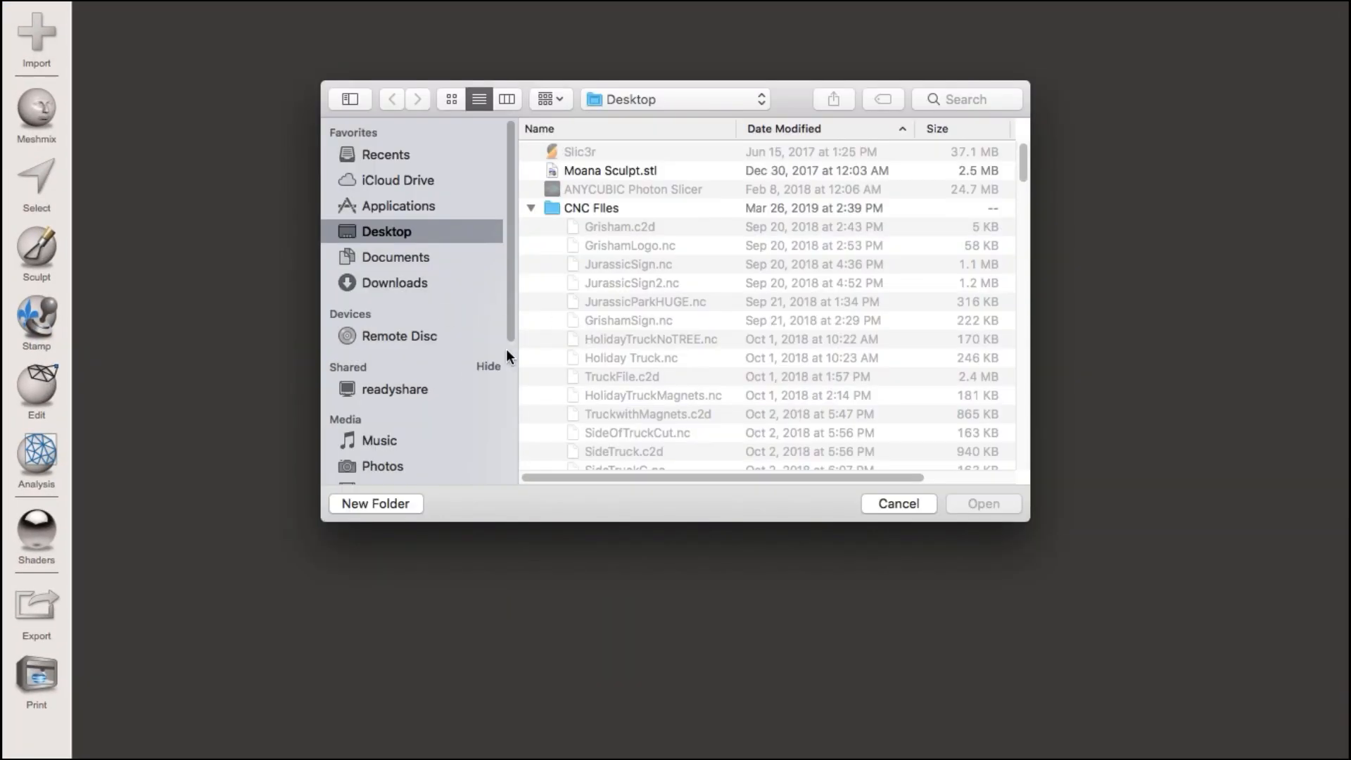
left_click(610, 171)
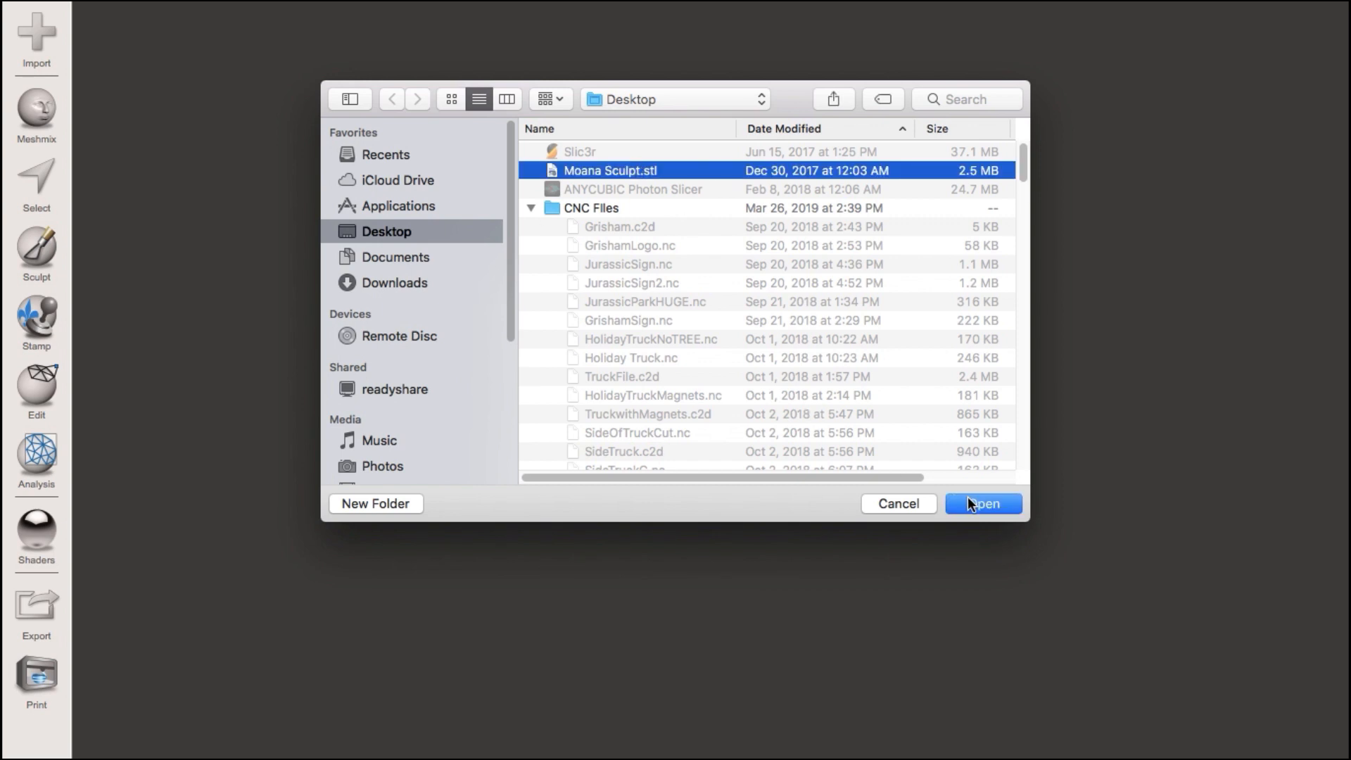
left_click(982, 504)
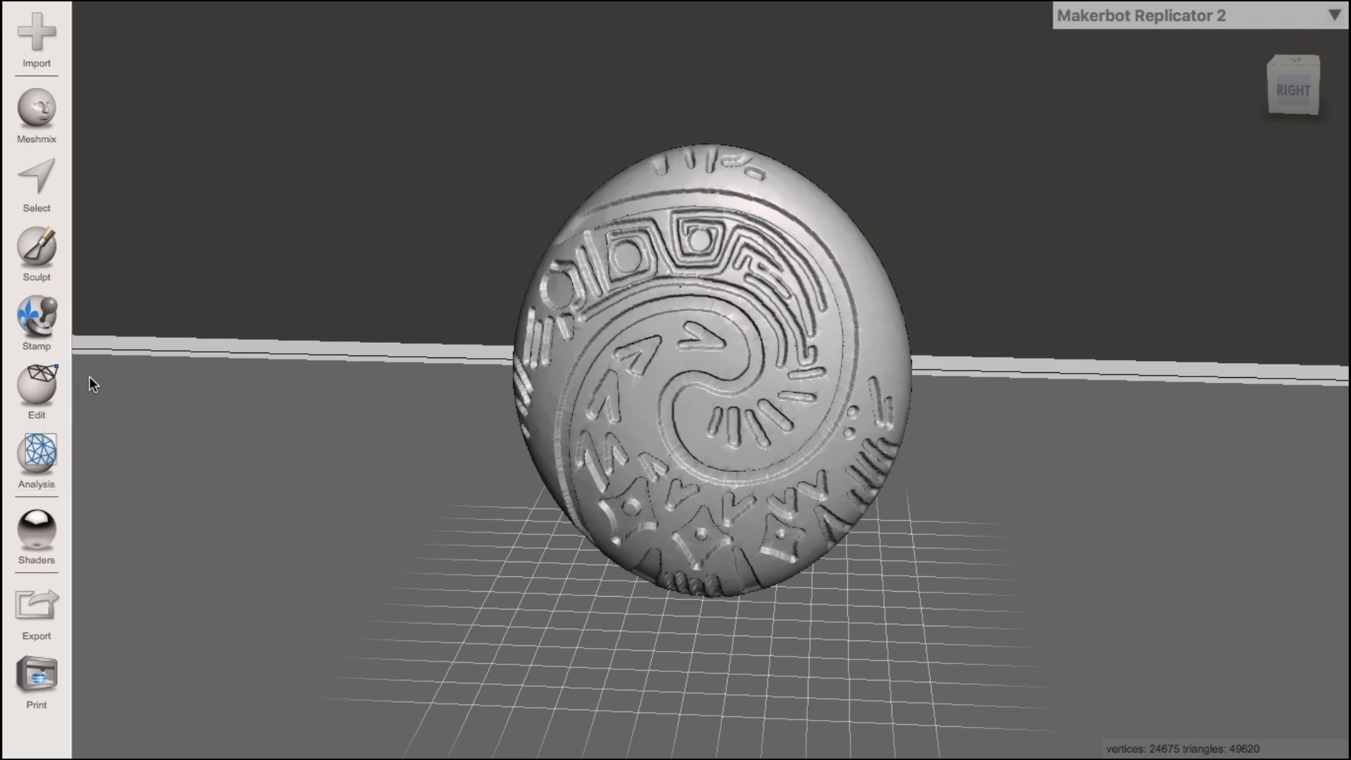
mouse_move(37, 378)
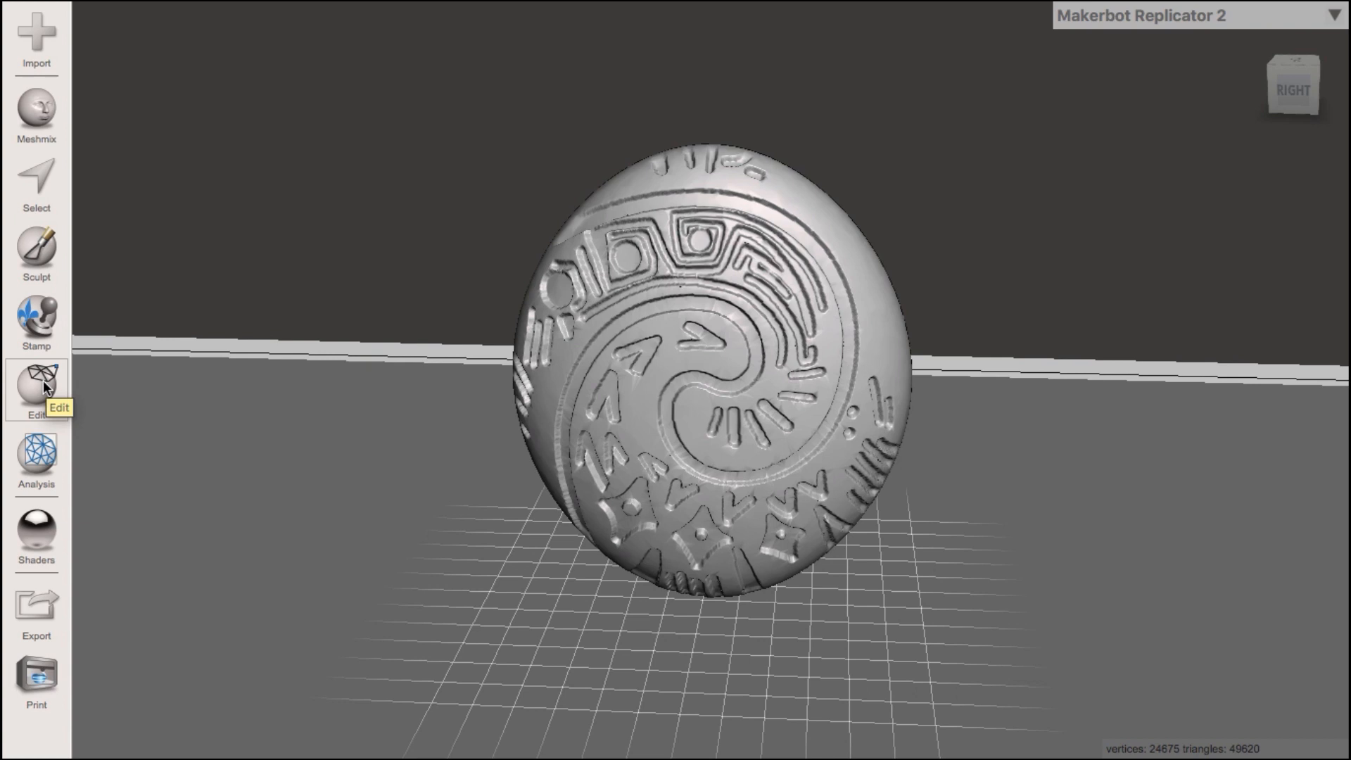
- Show the Edit tool list with its mesh editing operations
left_click(37, 383)
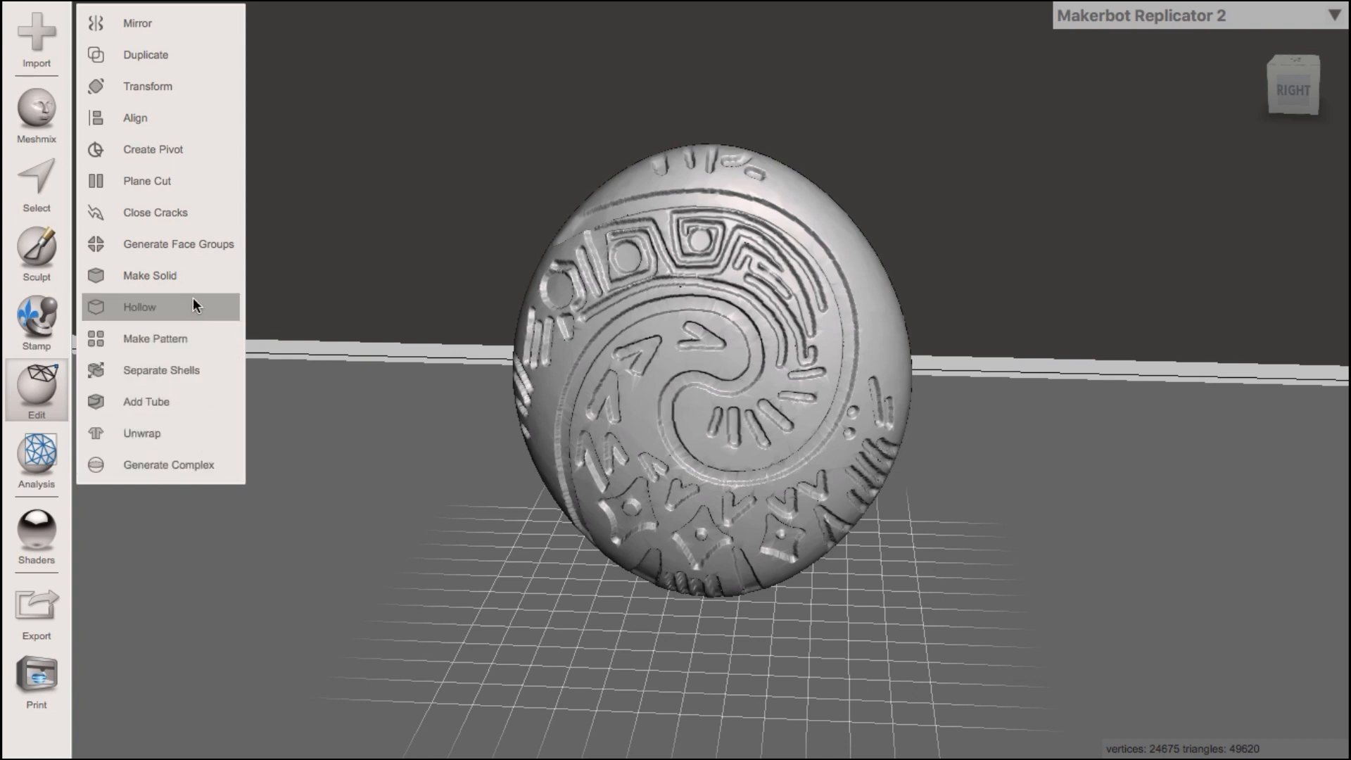
mouse_move(179, 48)
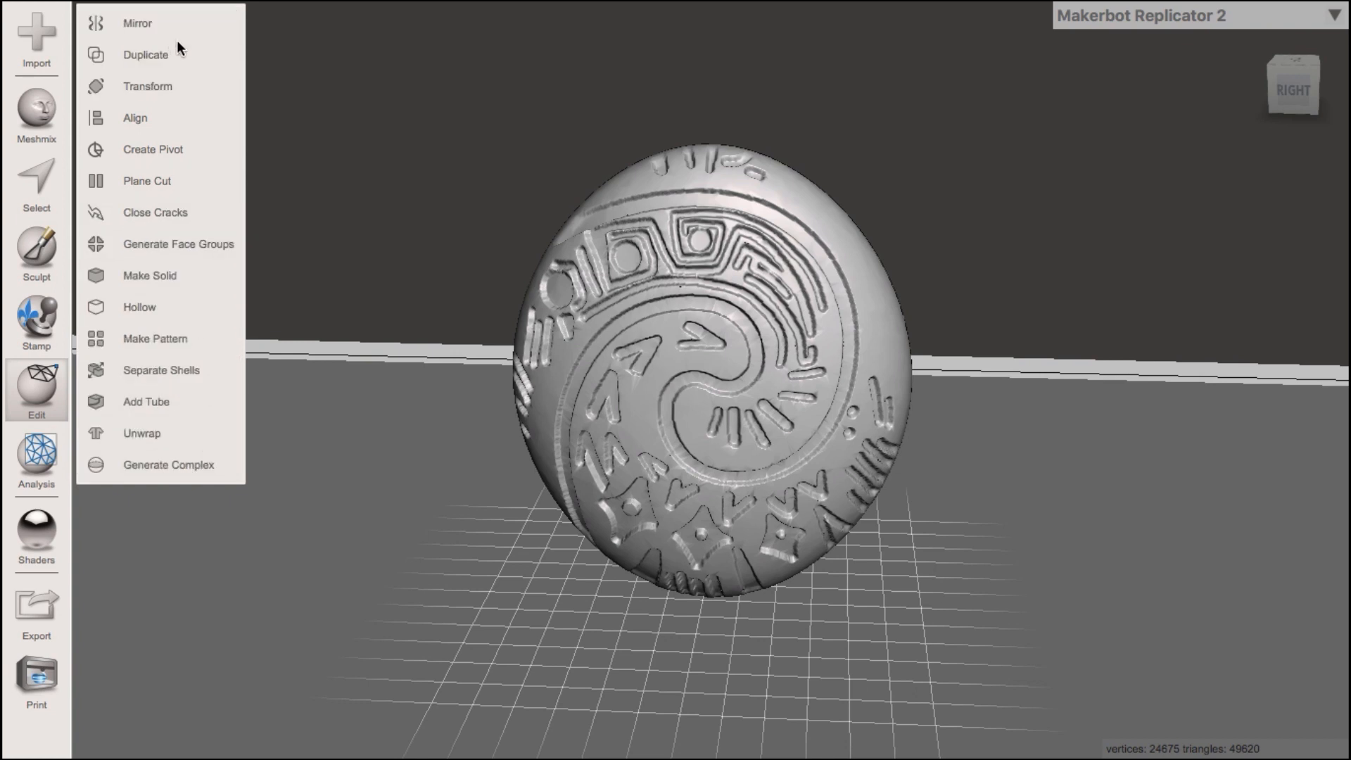
mouse_move(204, 212)
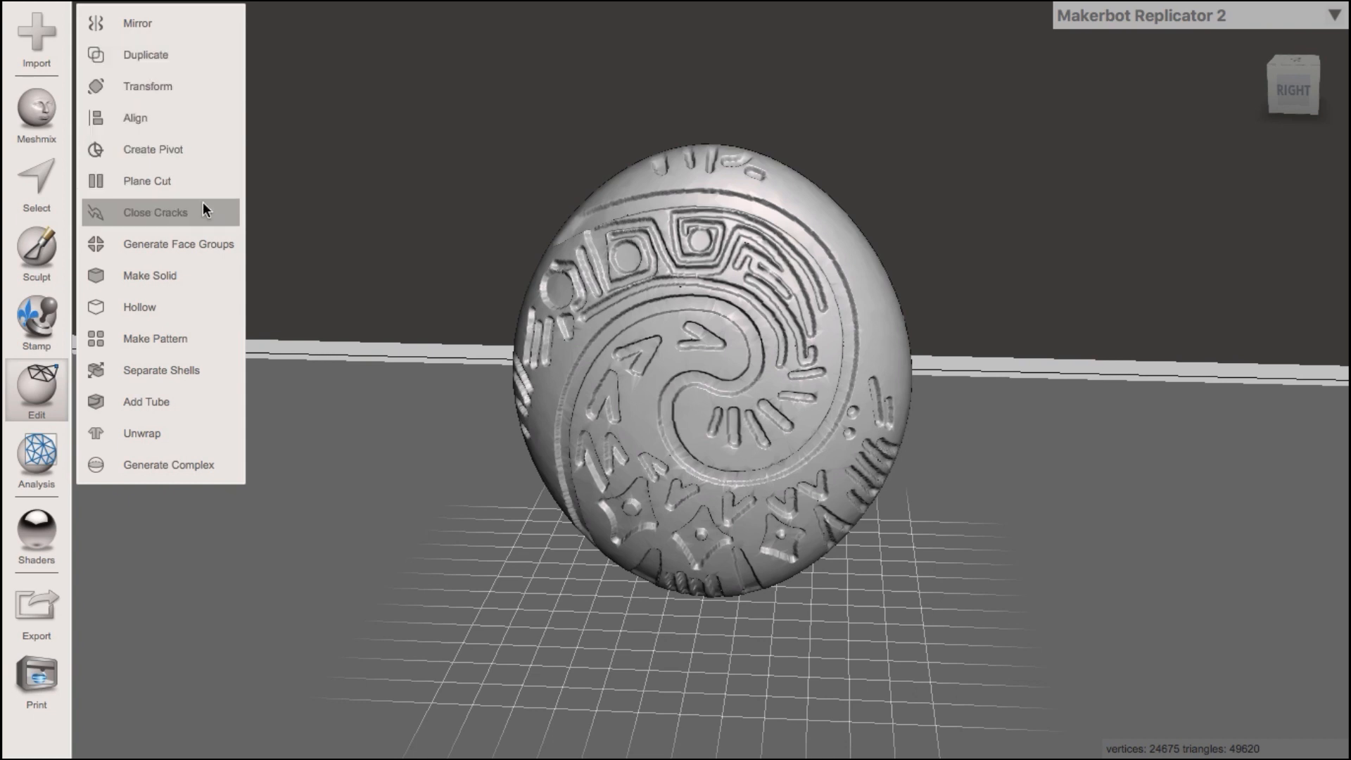
mouse_move(217, 401)
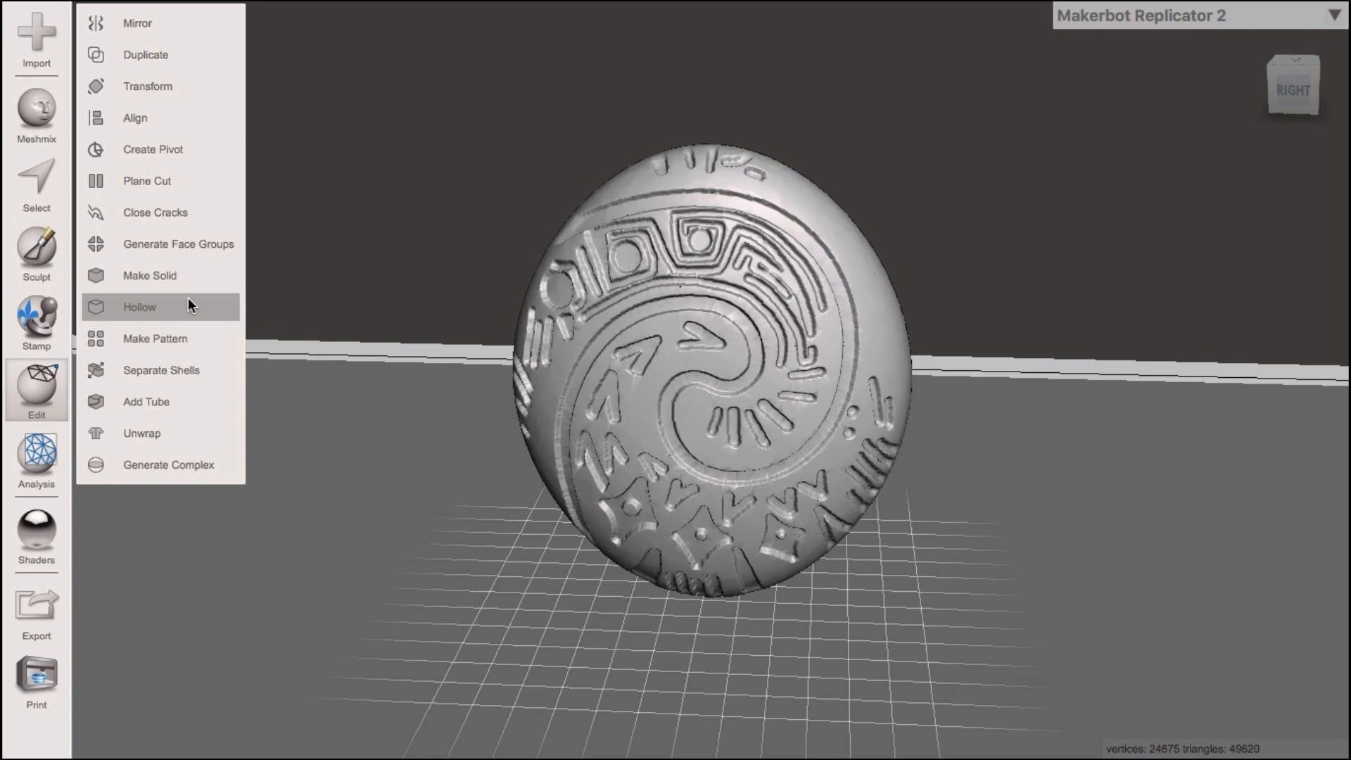
- Hollow the sculpt with Holes Per Hollow set to 1, regenerating a single drain hole
left_click(139, 307)
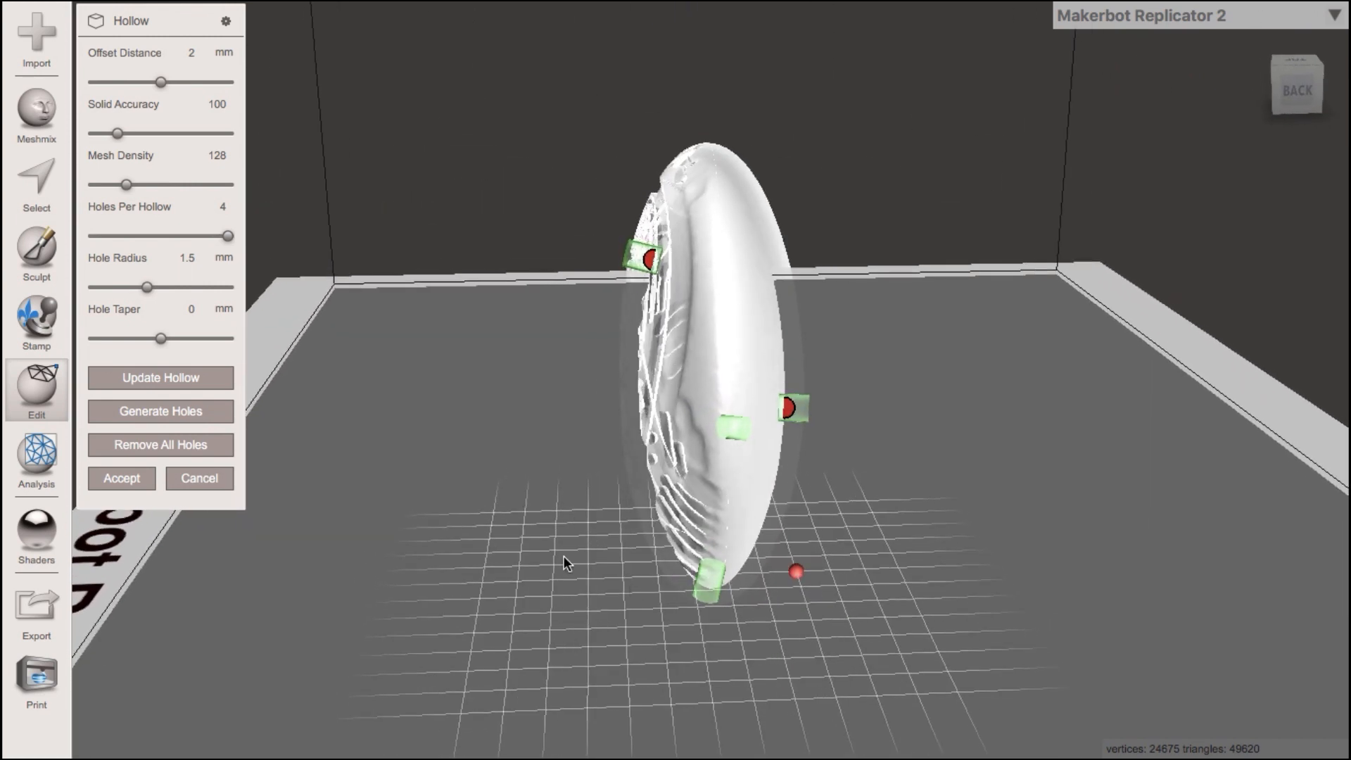
left_click_drag(229, 236, 129, 235)
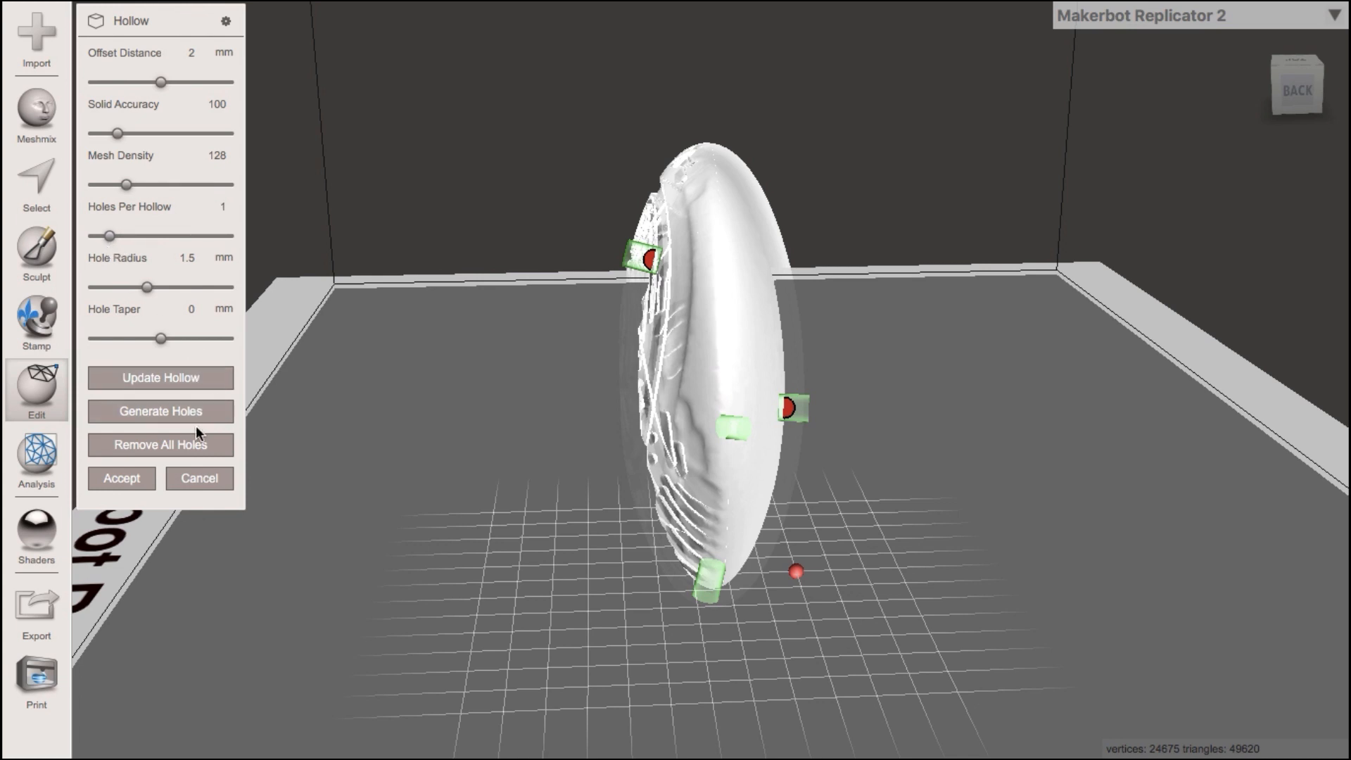
left_click(159, 411)
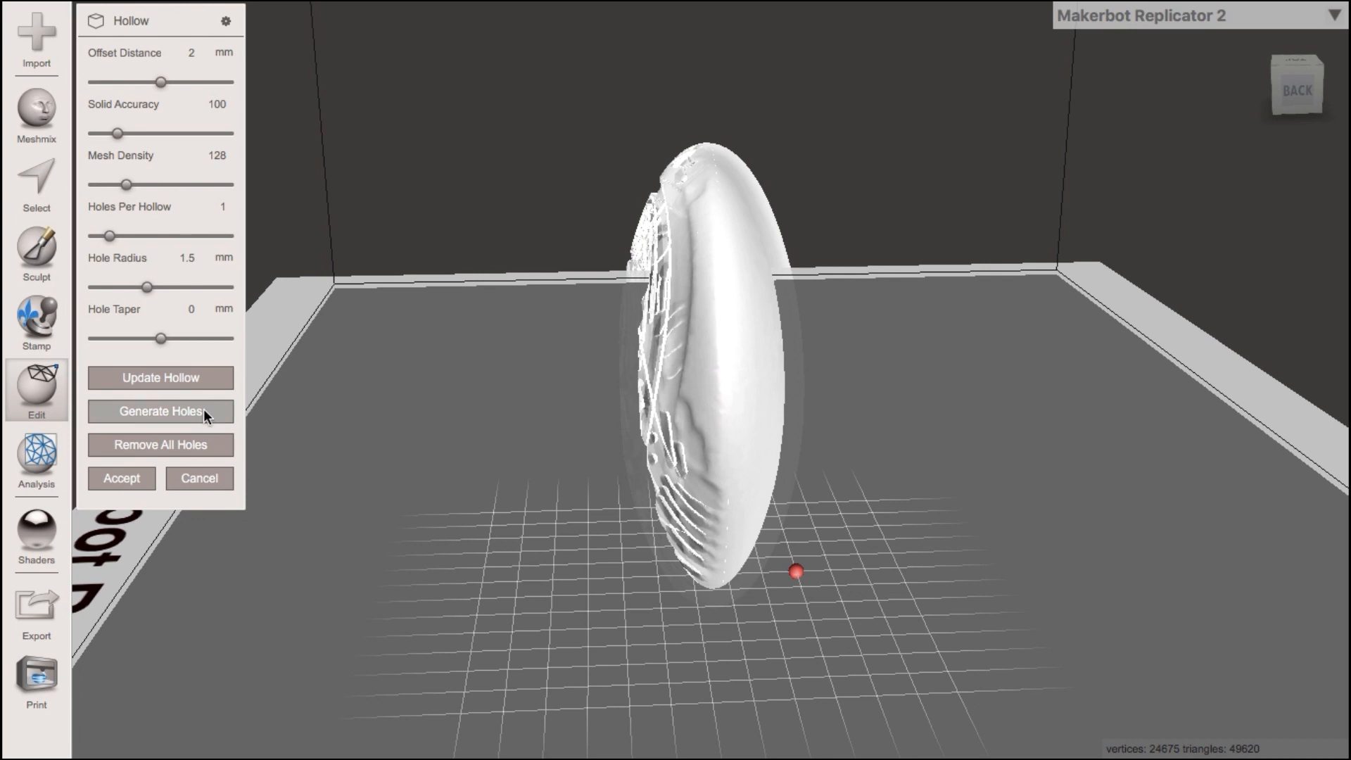
left_click(159, 411)
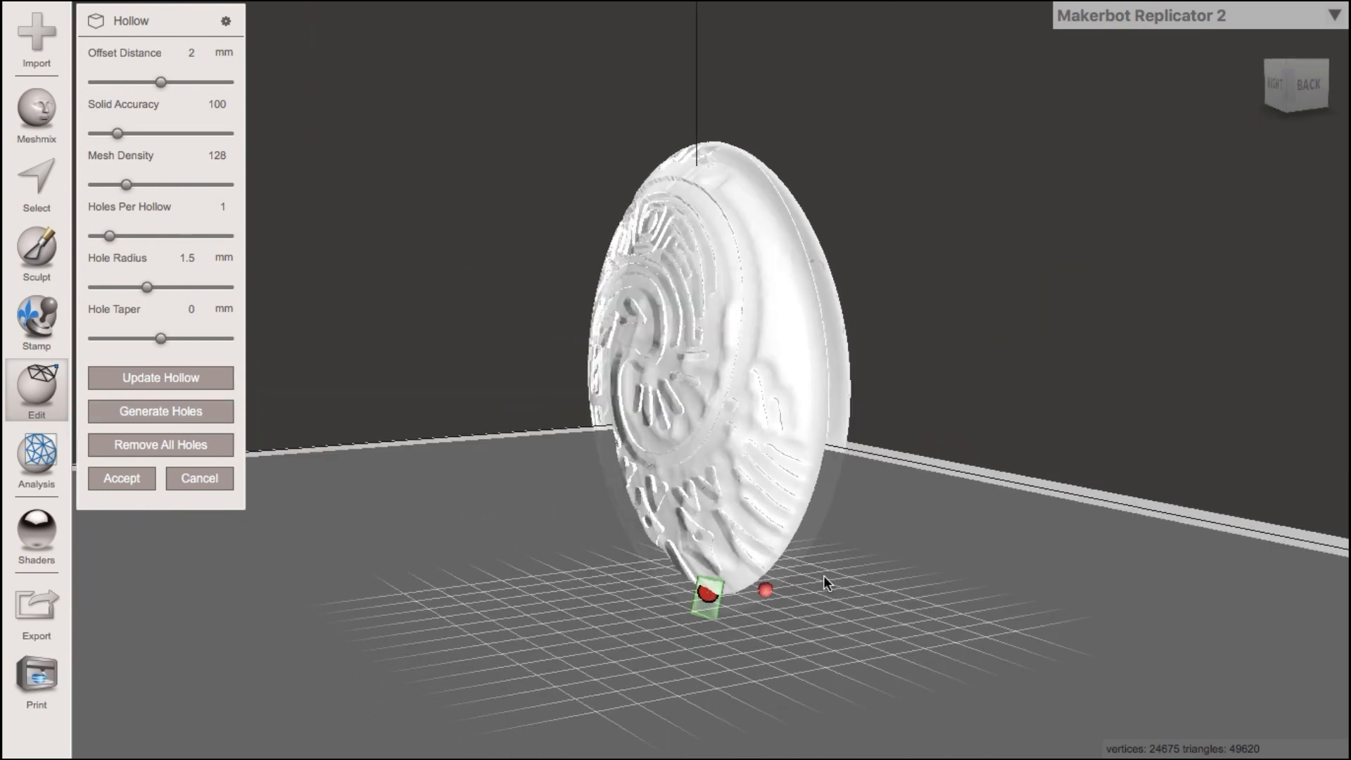
left_click_drag(828, 582, 1185, 578)
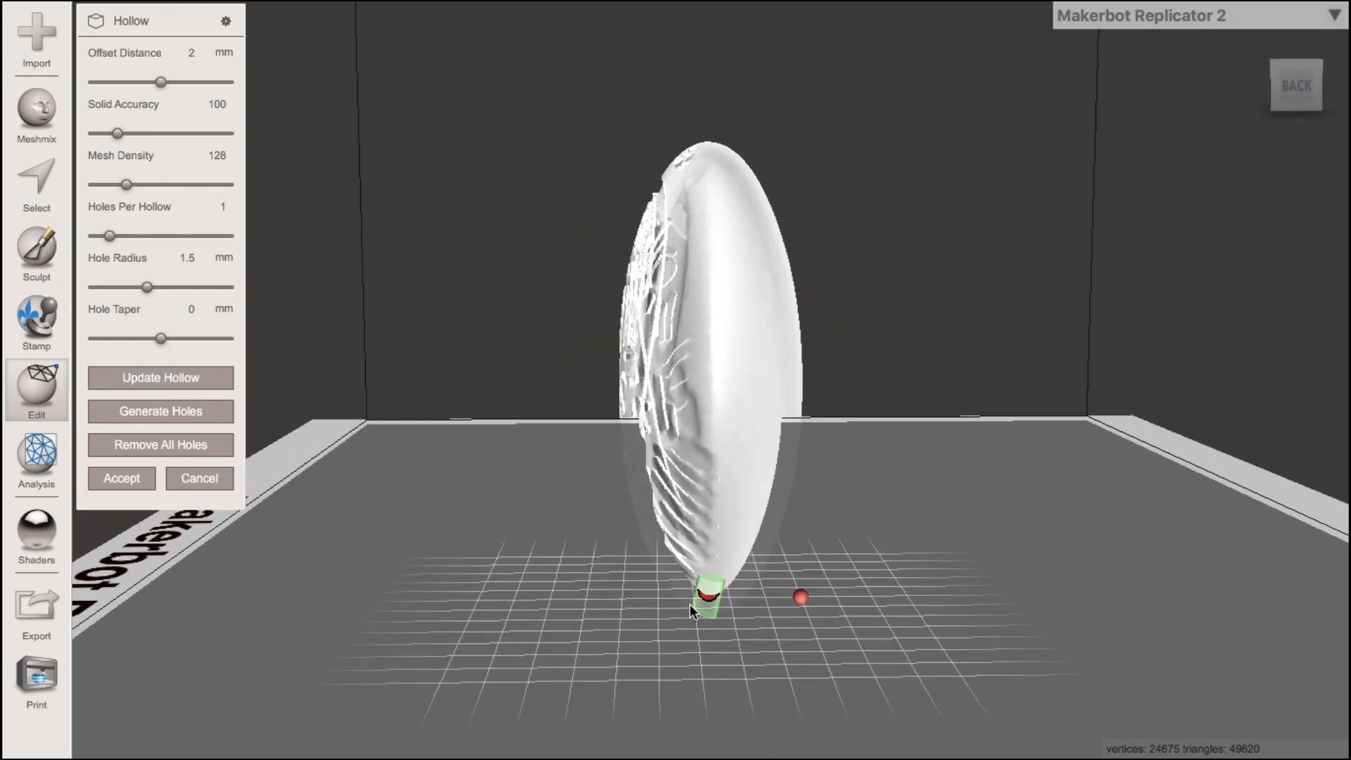
mouse_move(864, 281)
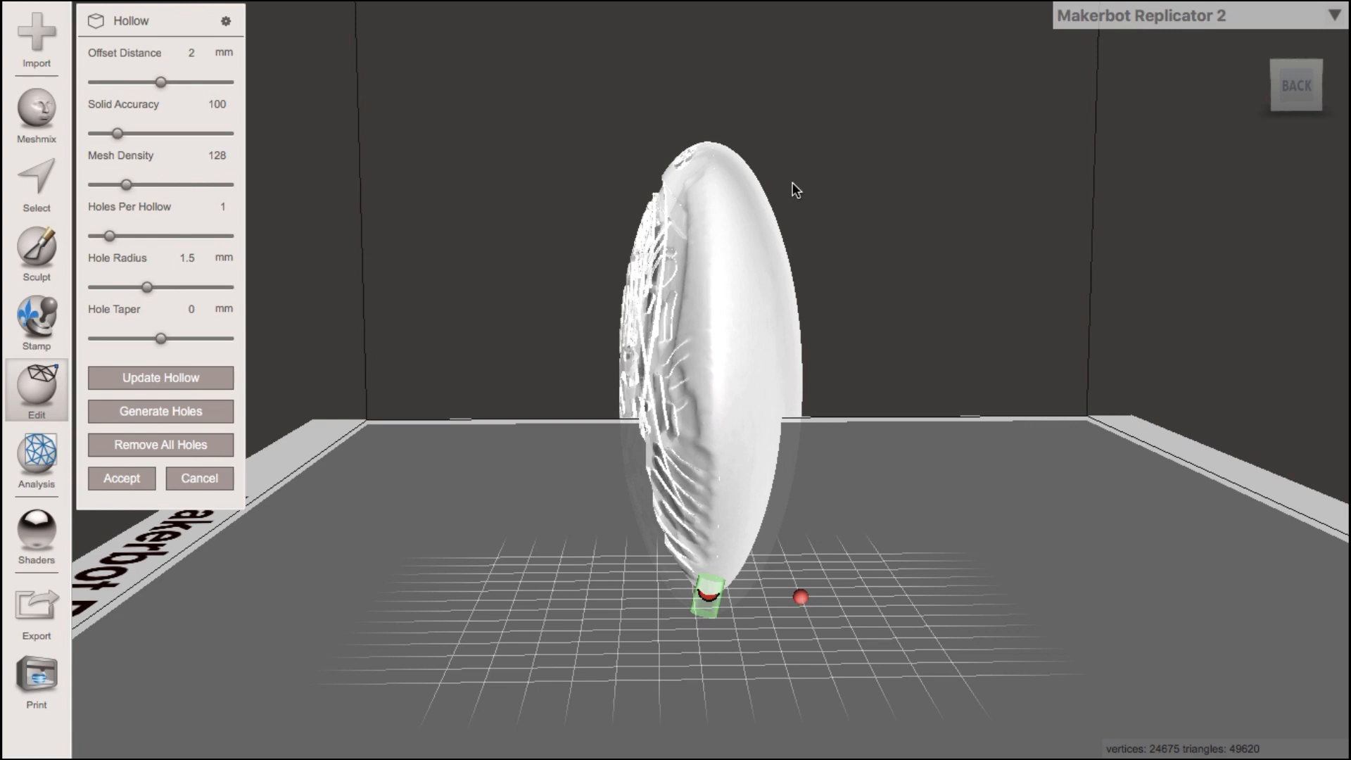
mouse_move(556, 608)
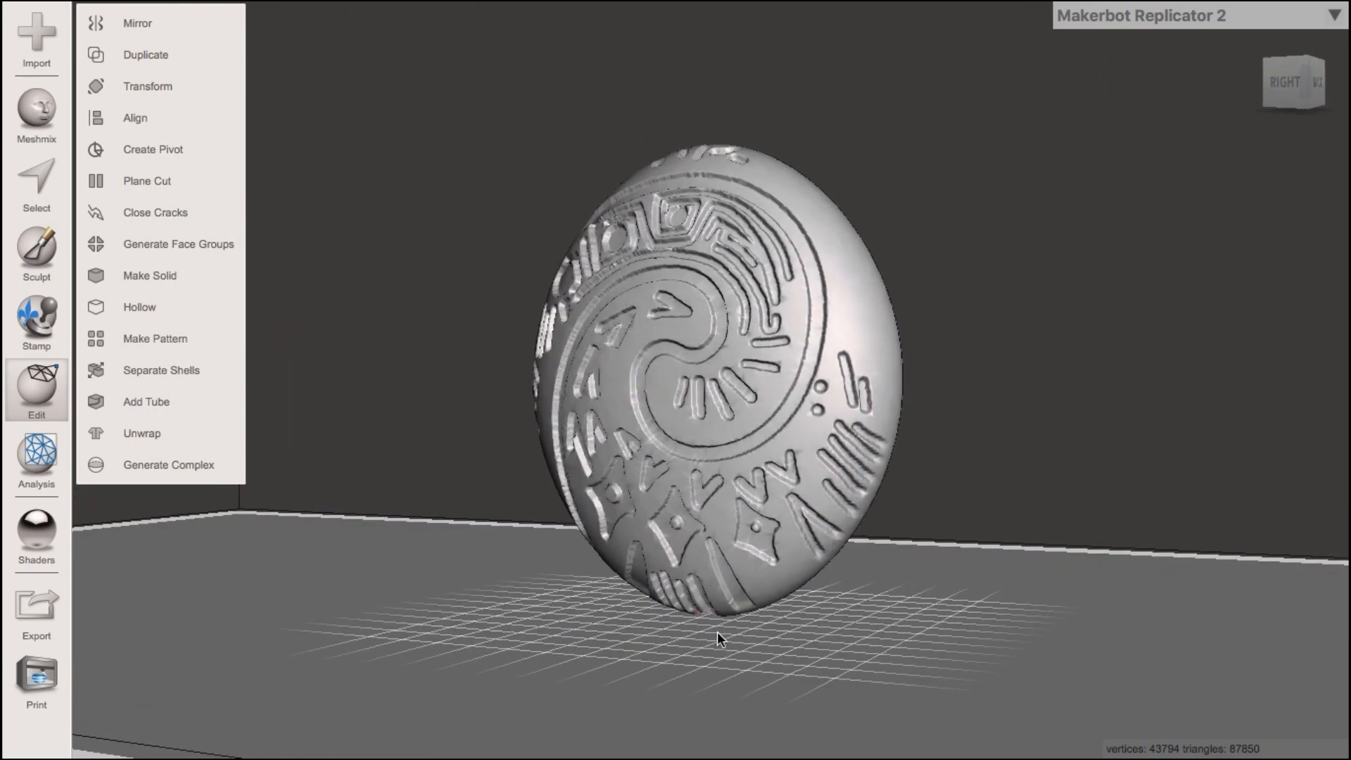
mouse_move(706, 623)
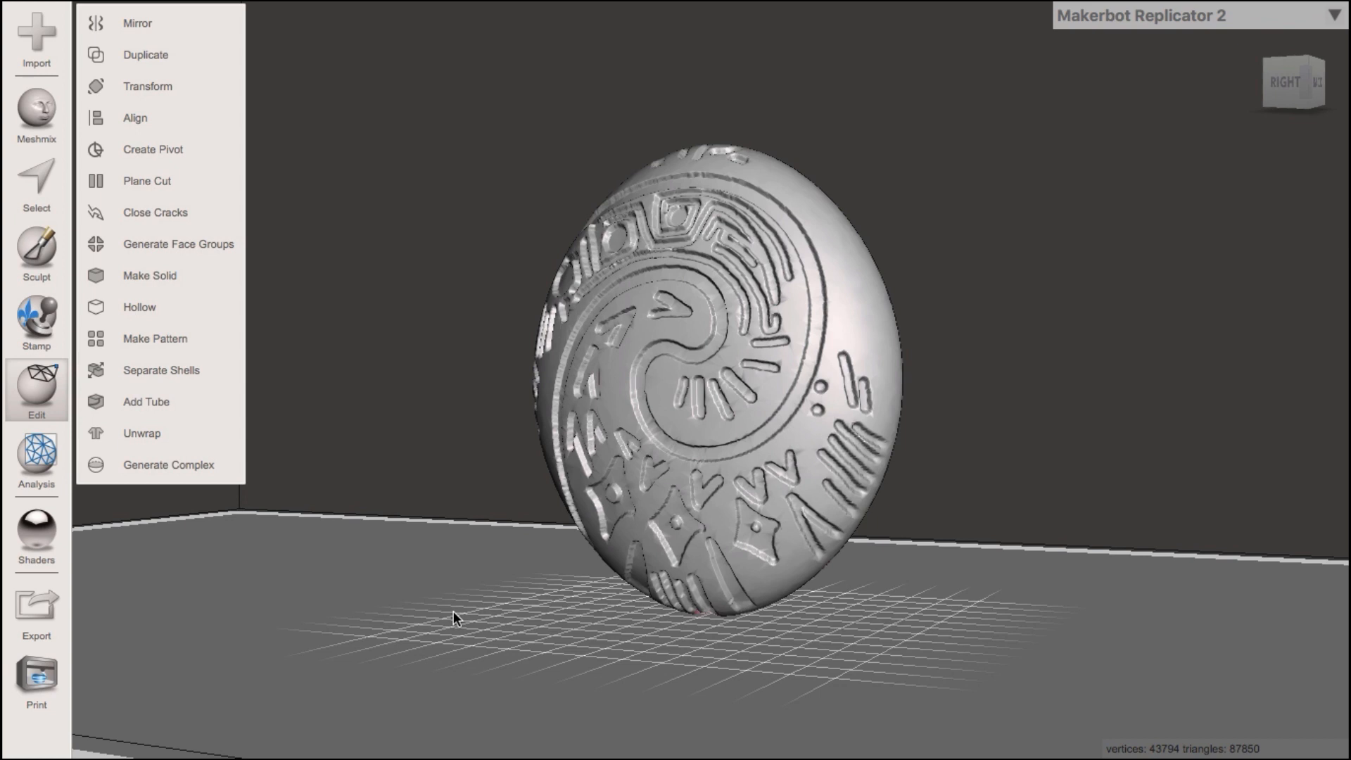
mouse_move(37, 613)
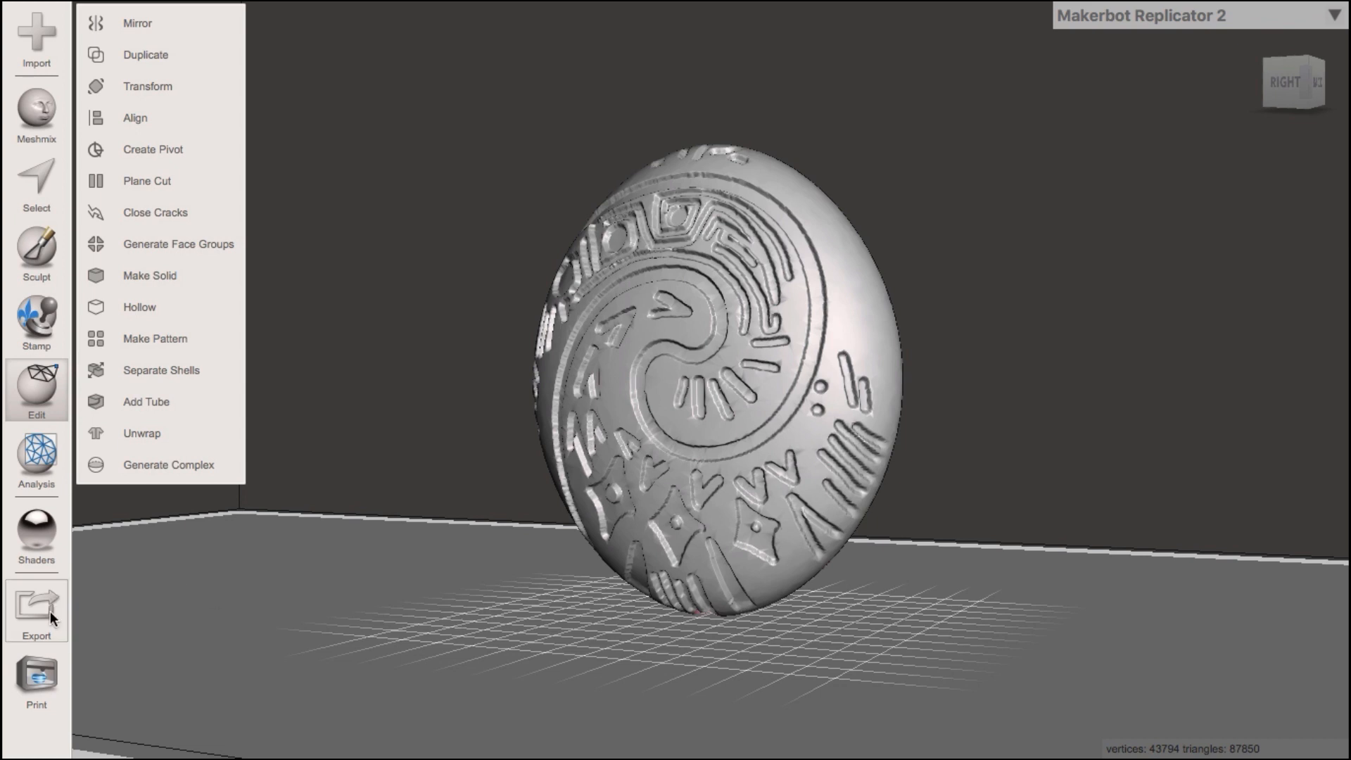
- Export the hollowed model as STL ASCII named MoanaHollow to the Desktop
left_click(36, 605)
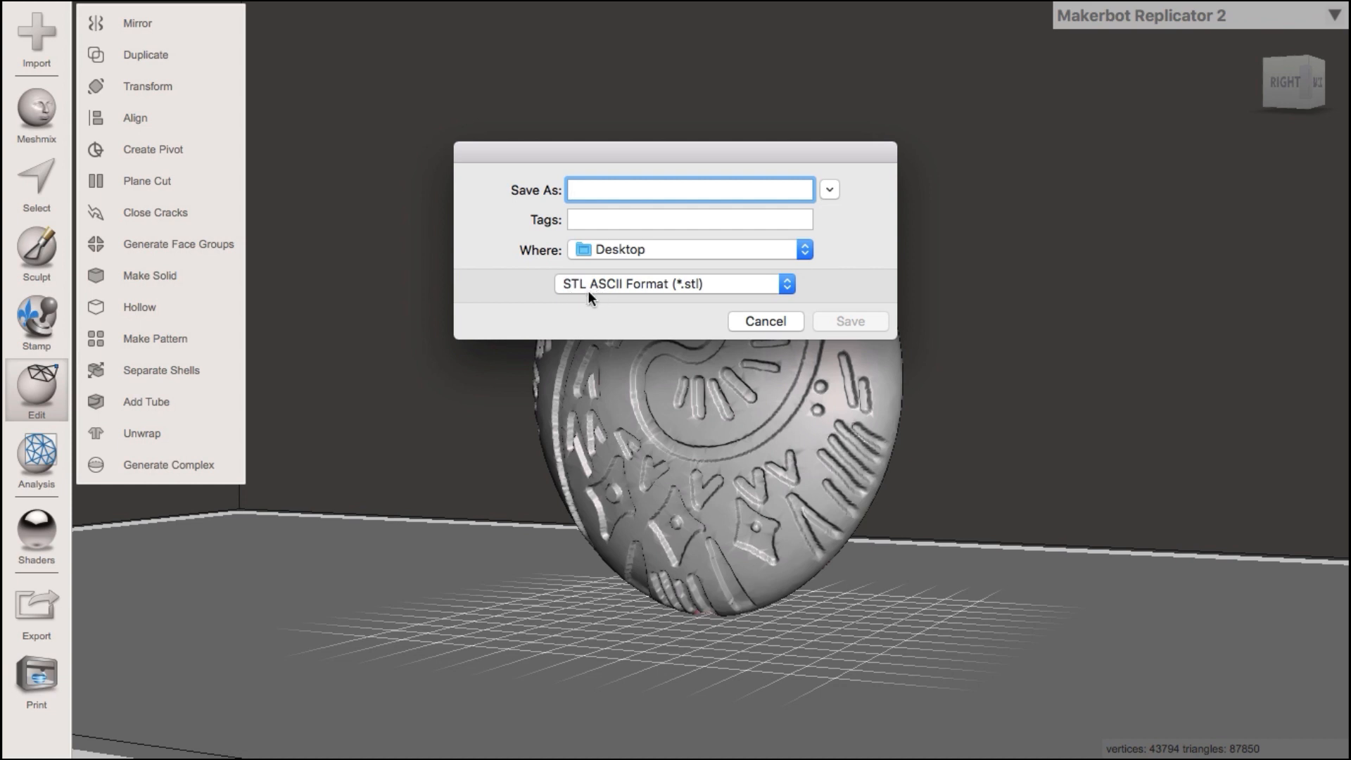
left_click(673, 283)
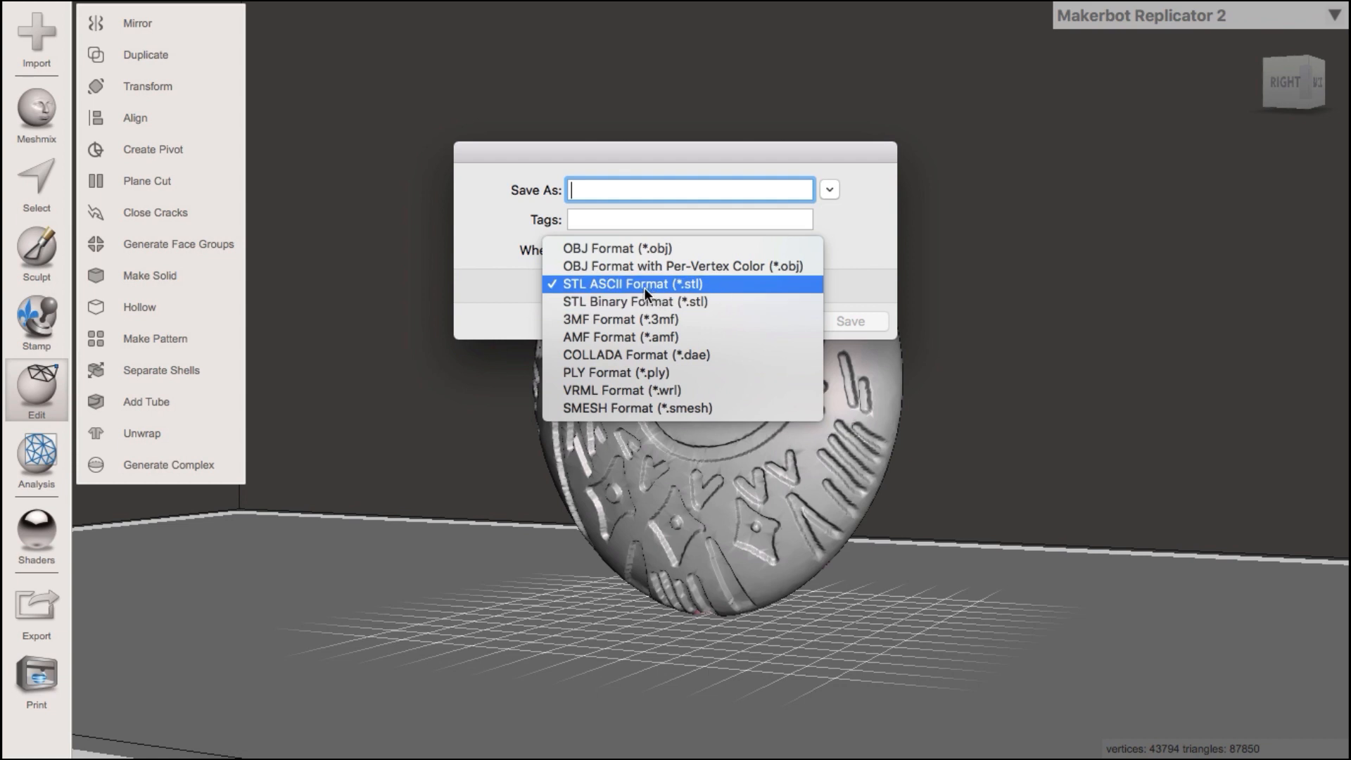
type("M")
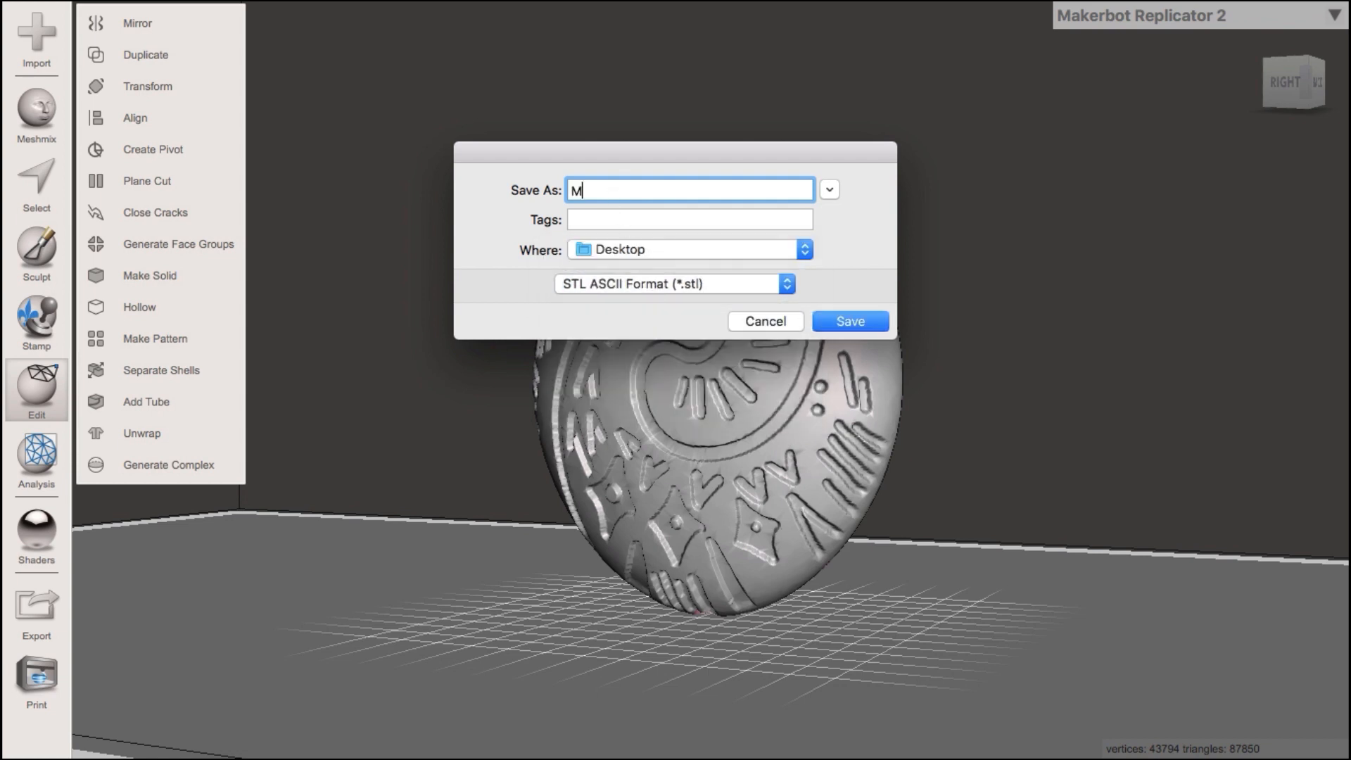
type("oanaHollow")
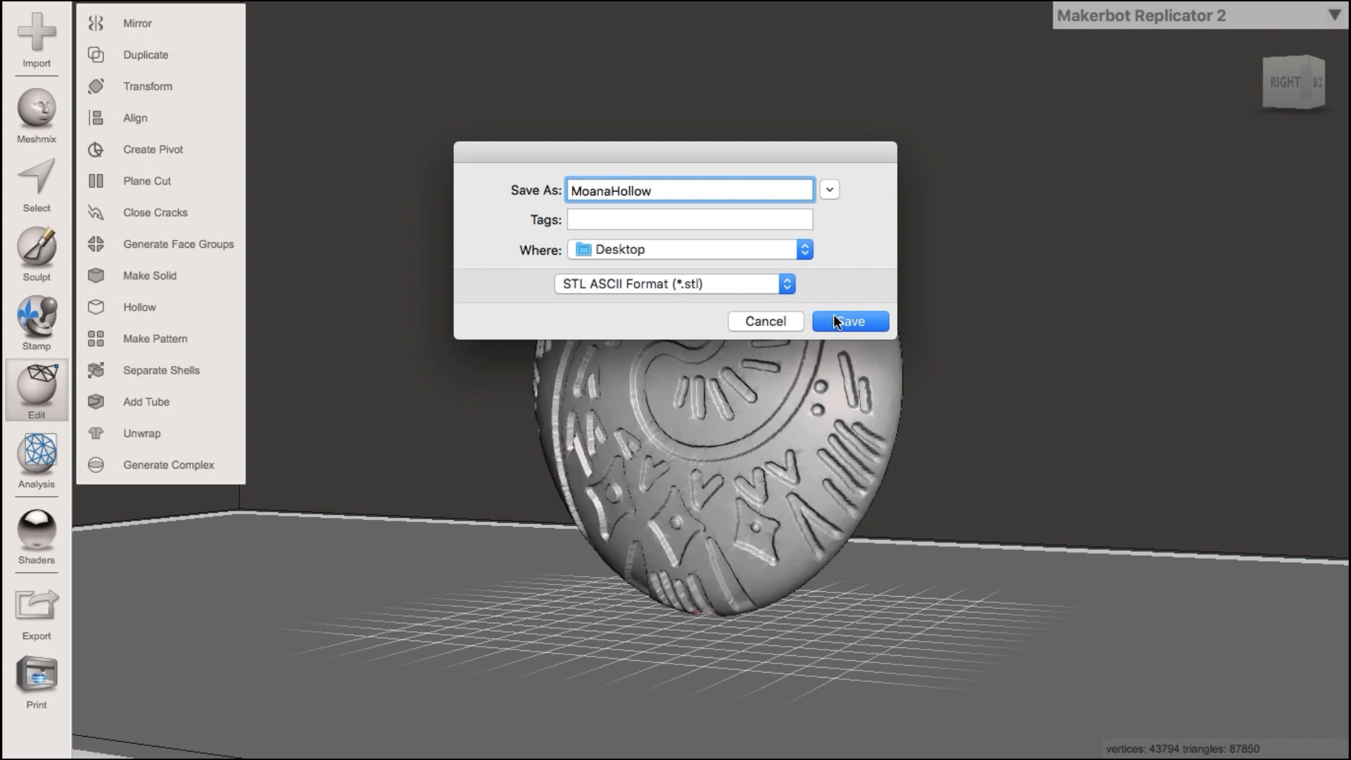
left_click(848, 321)
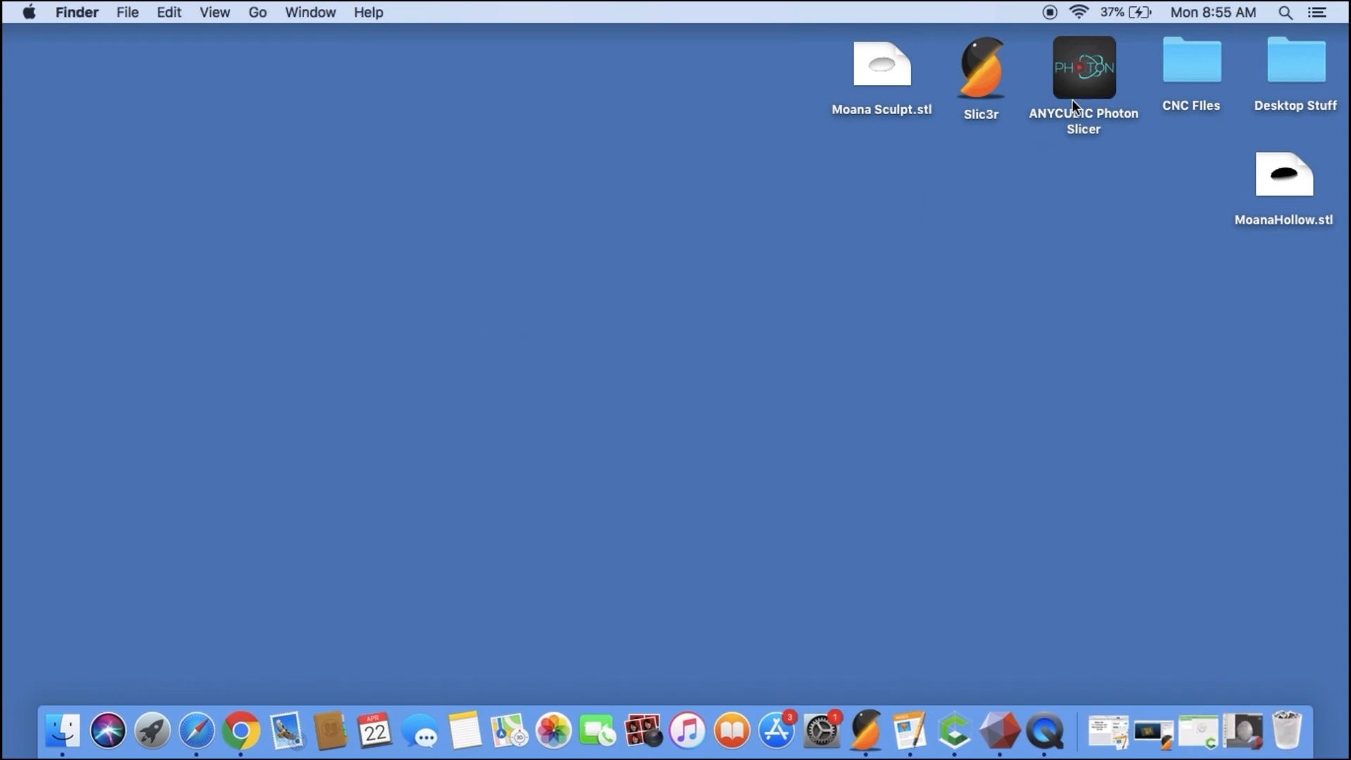
- Launch ANYCUBIC Photon Slicer from the desktop and view its empty build volume
double_click(1084, 68)
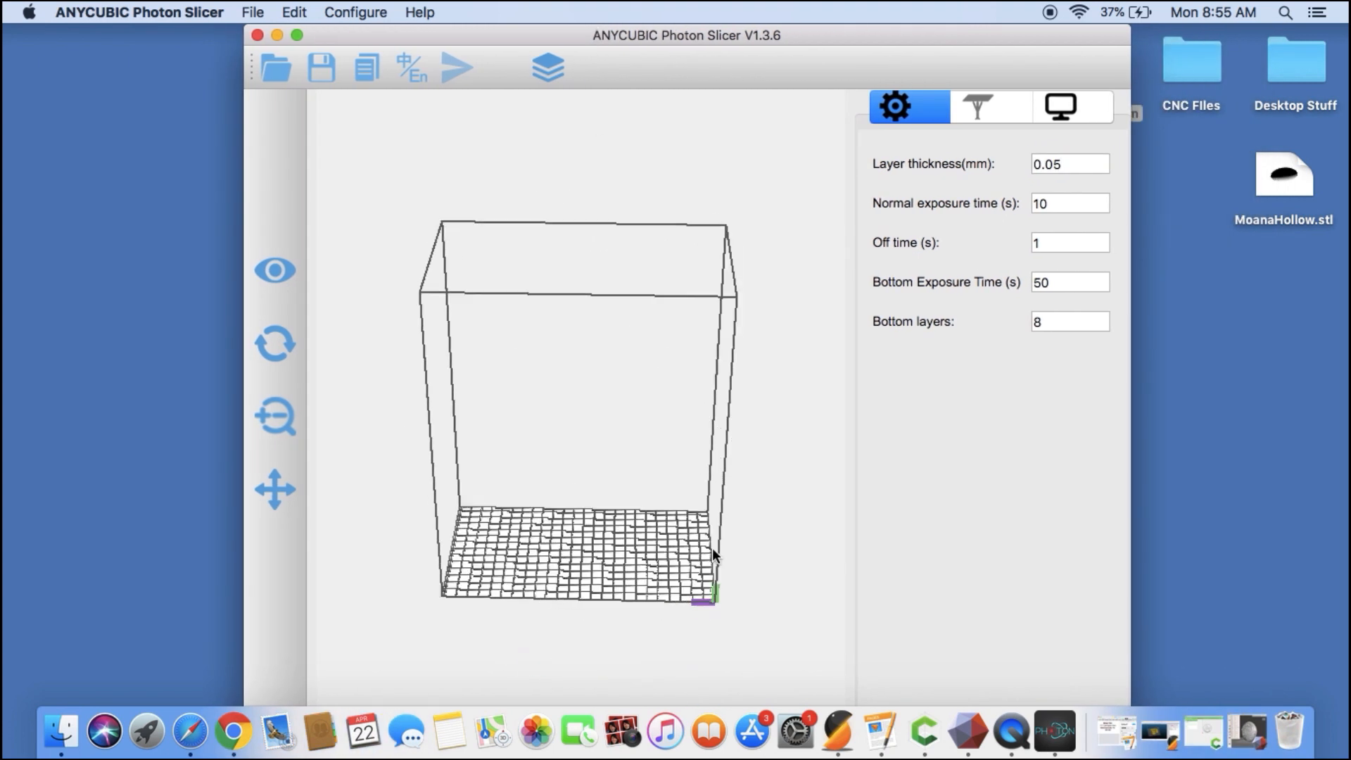
left_click_drag(714, 555, 604, 628)
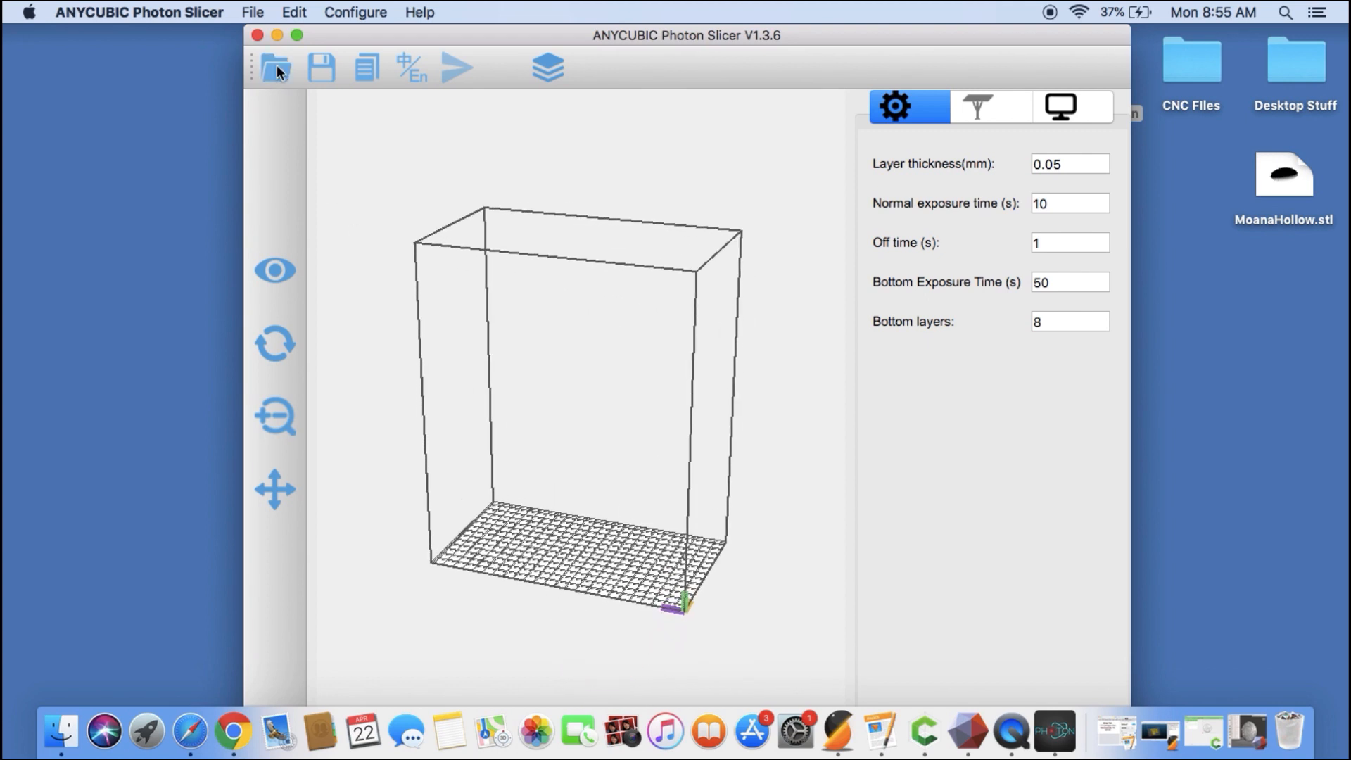
- Load MoanaHollow.stl from the Desktop onto the build plate
left_click(275, 68)
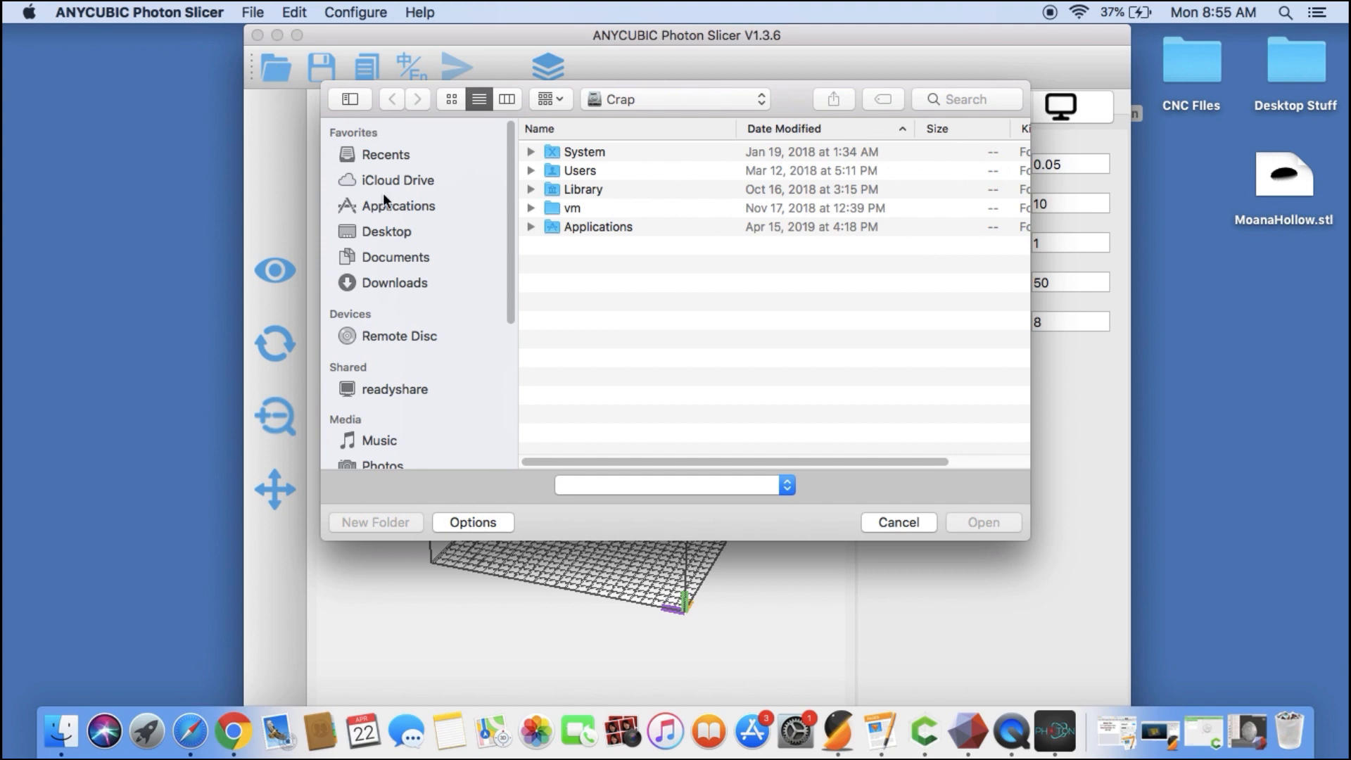
mouse_move(400, 237)
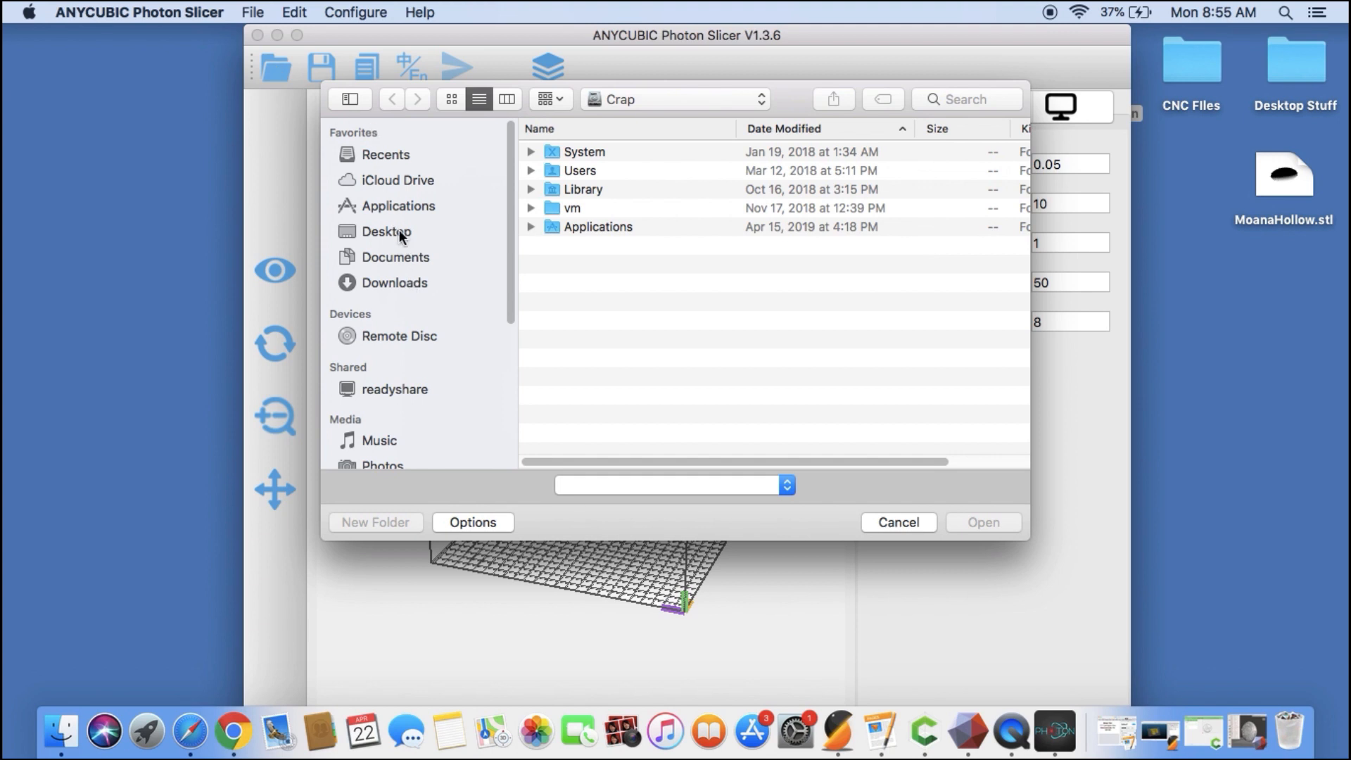
left_click(387, 231)
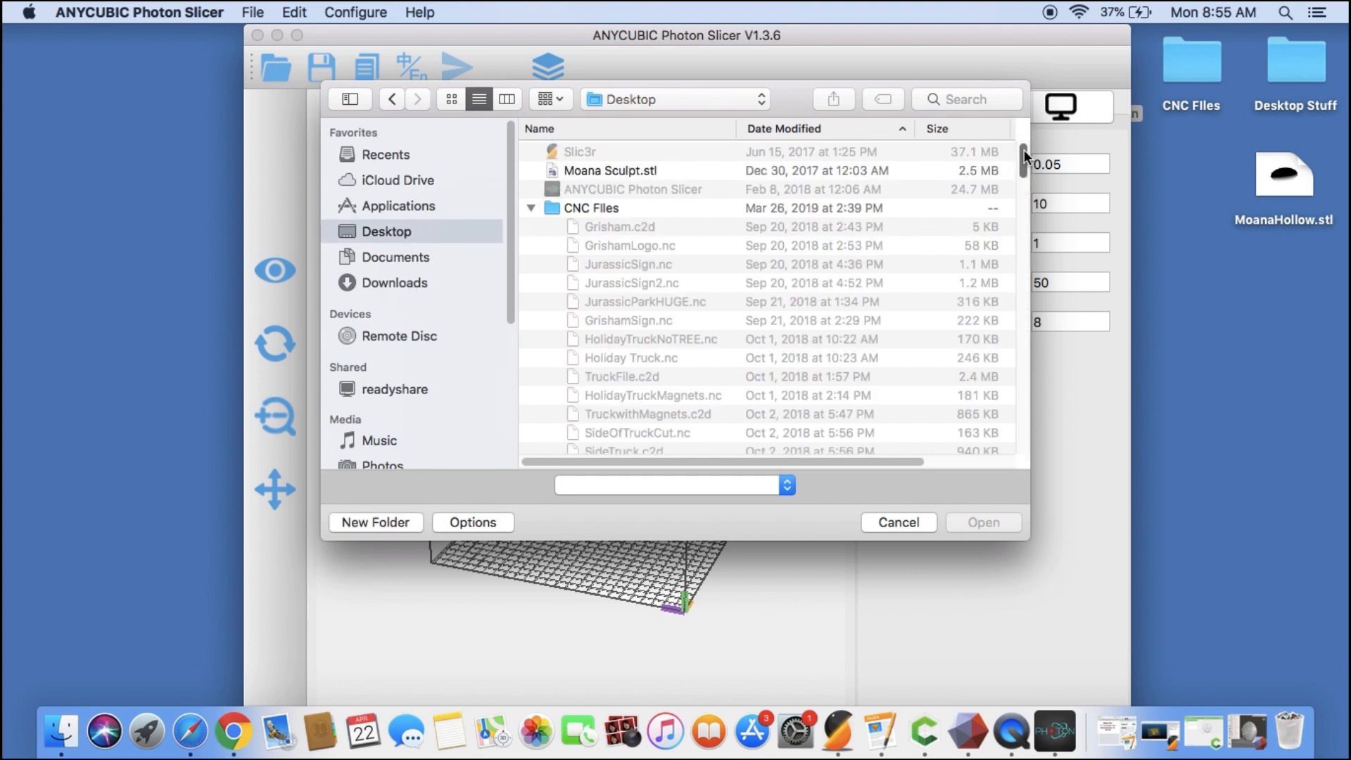
scroll("down", 3)
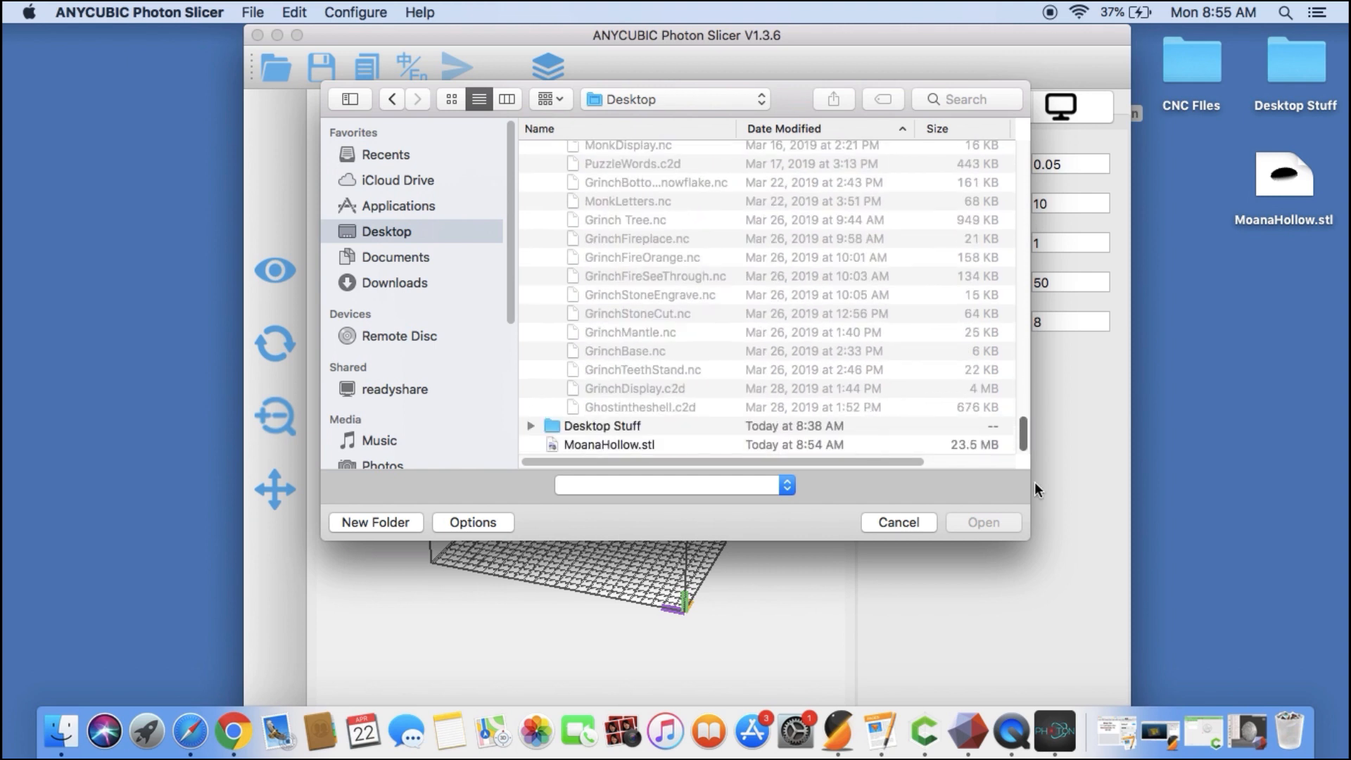
left_click(609, 445)
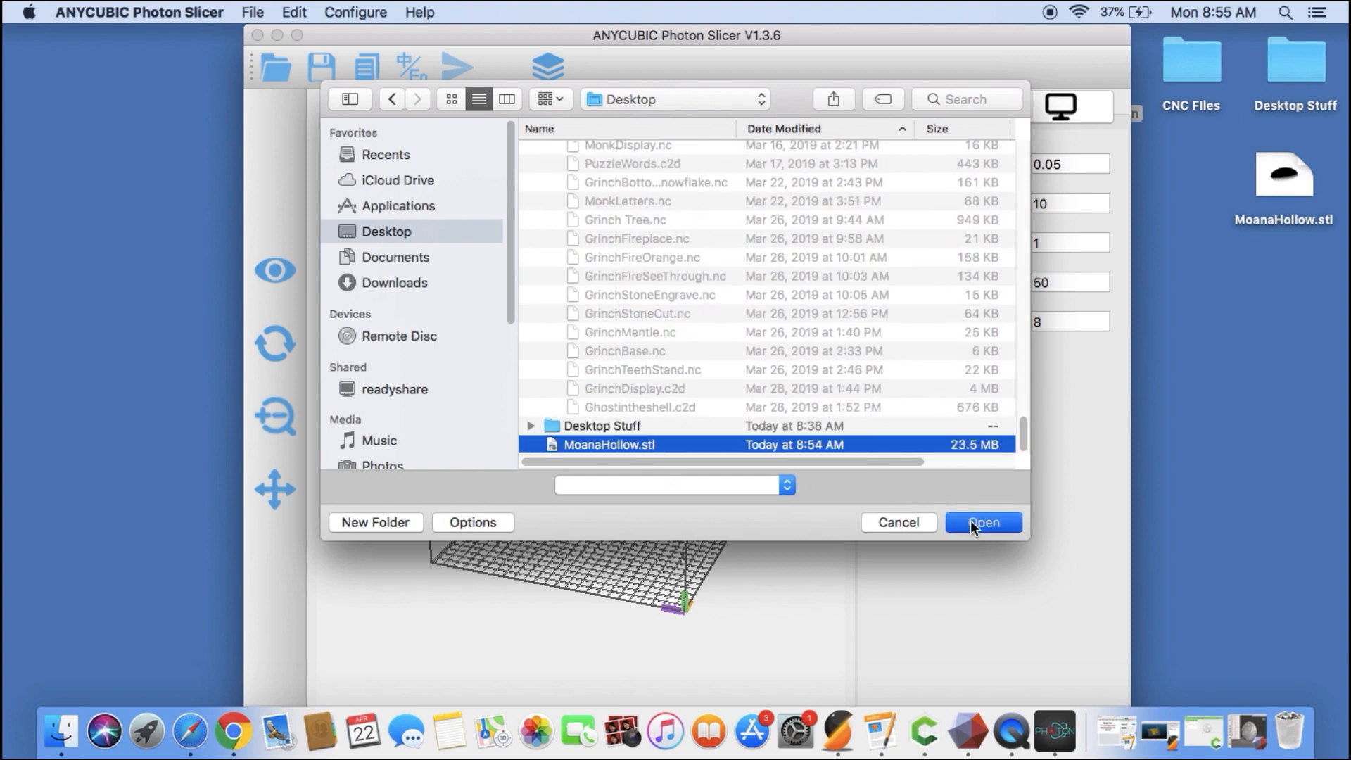
left_click(984, 523)
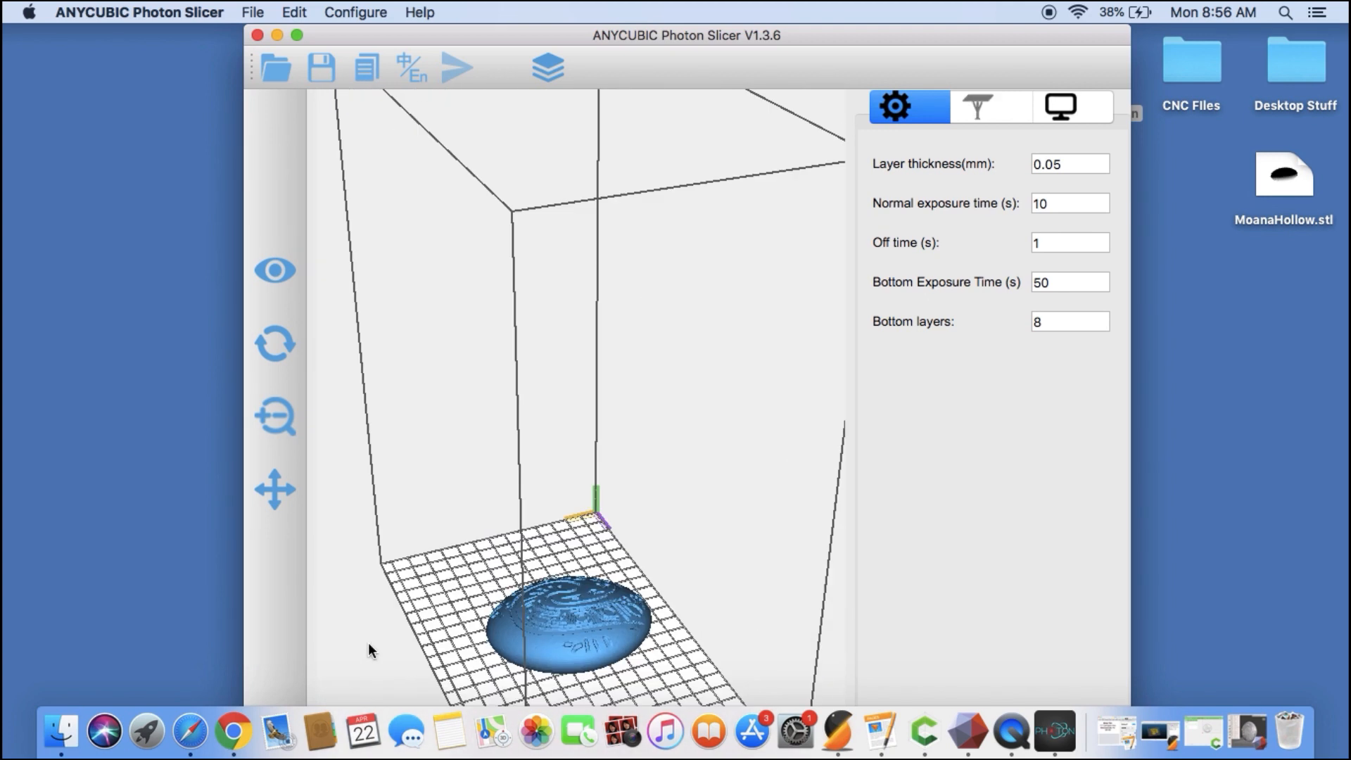
- Set the model's X rotation to 279° via the Rotate panel, then deselect it
right_click(569, 650)
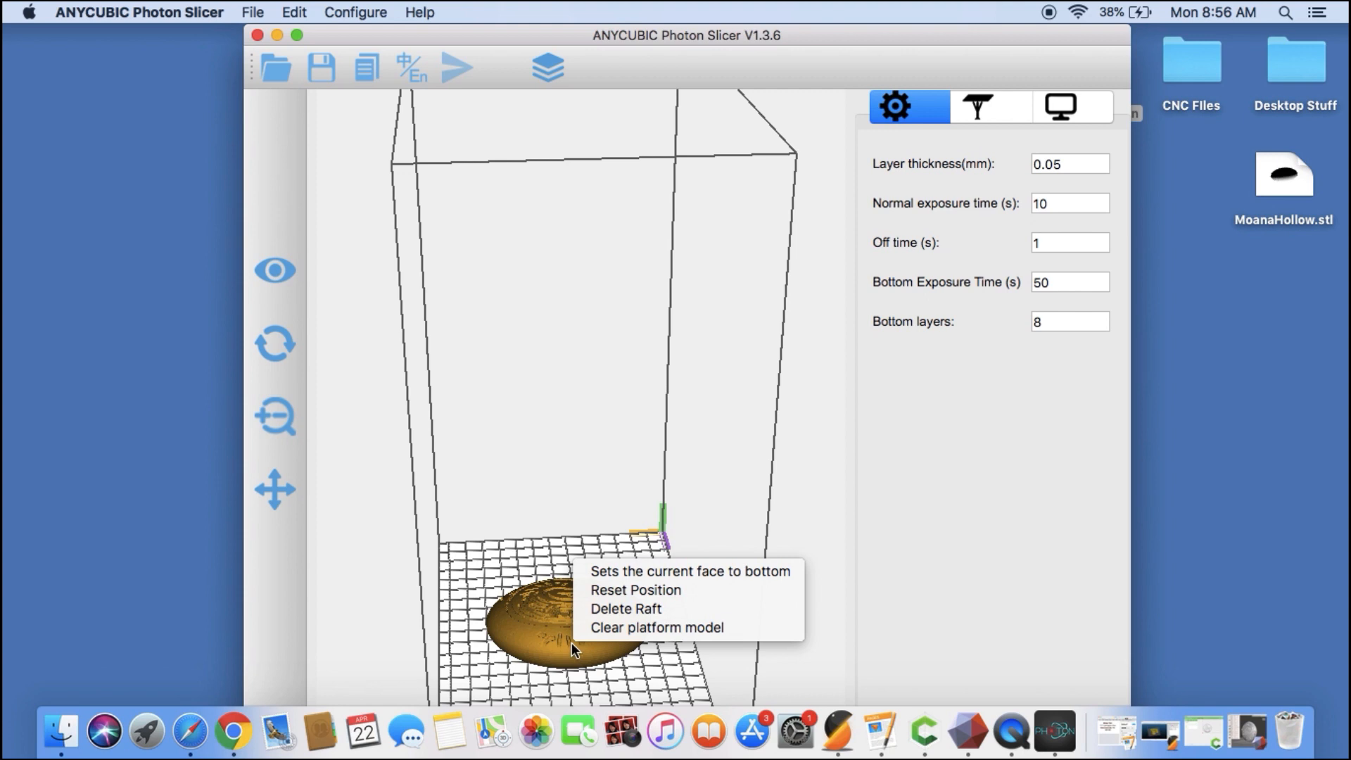
left_click(274, 342)
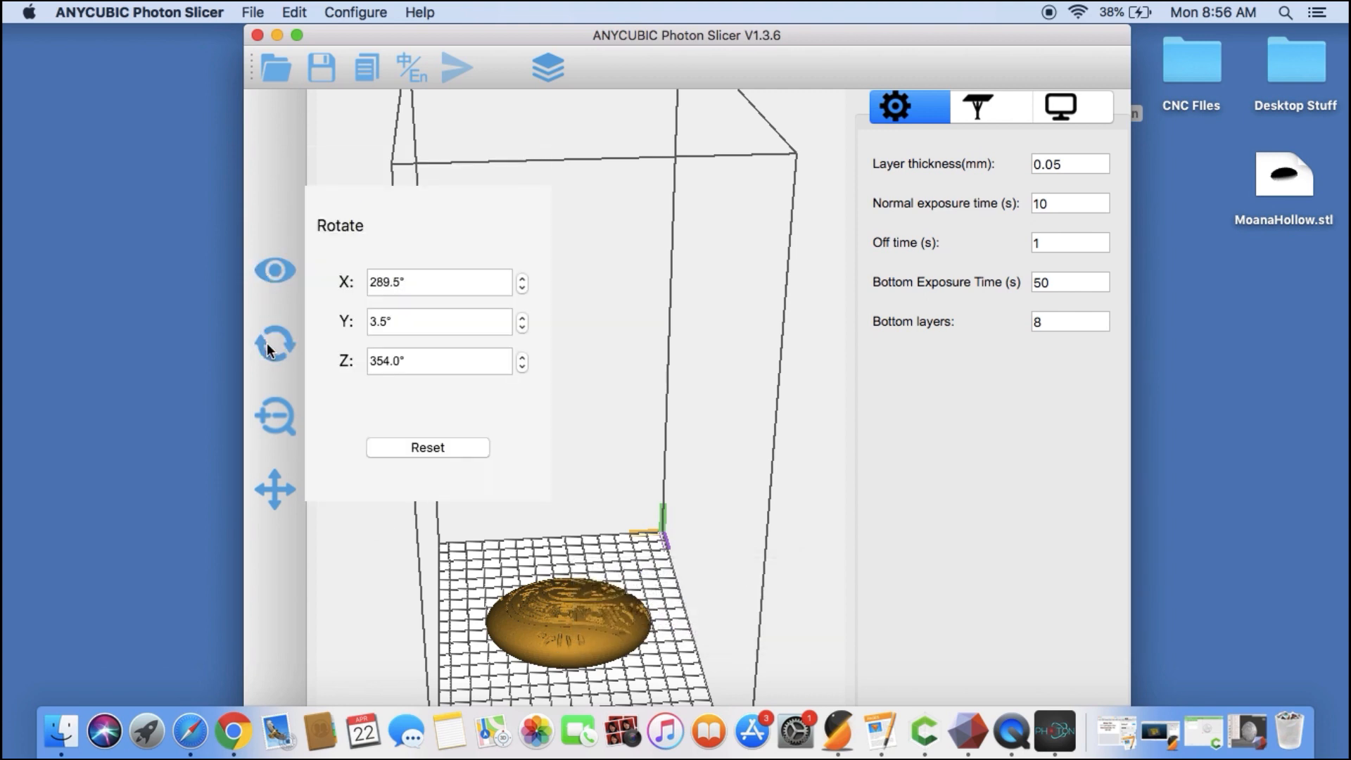
left_click(276, 417)
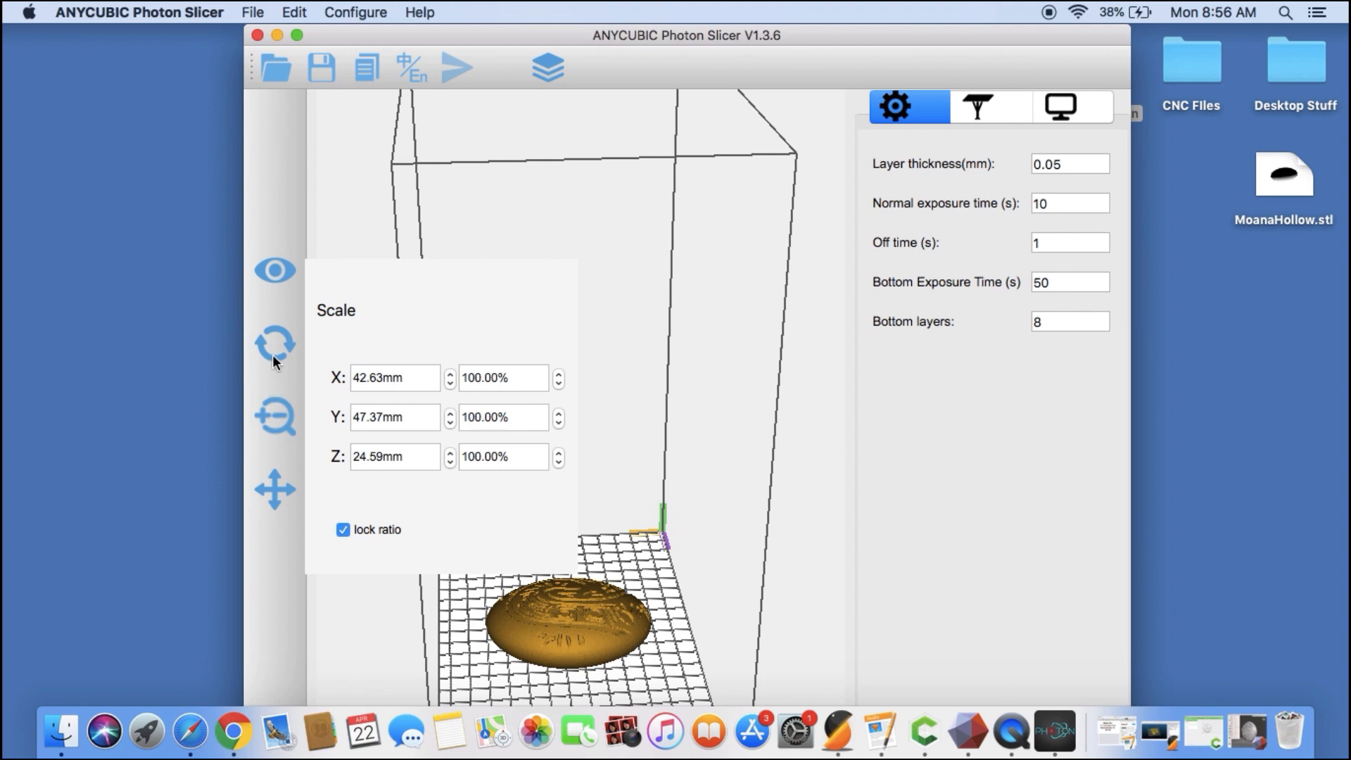
left_click(275, 345)
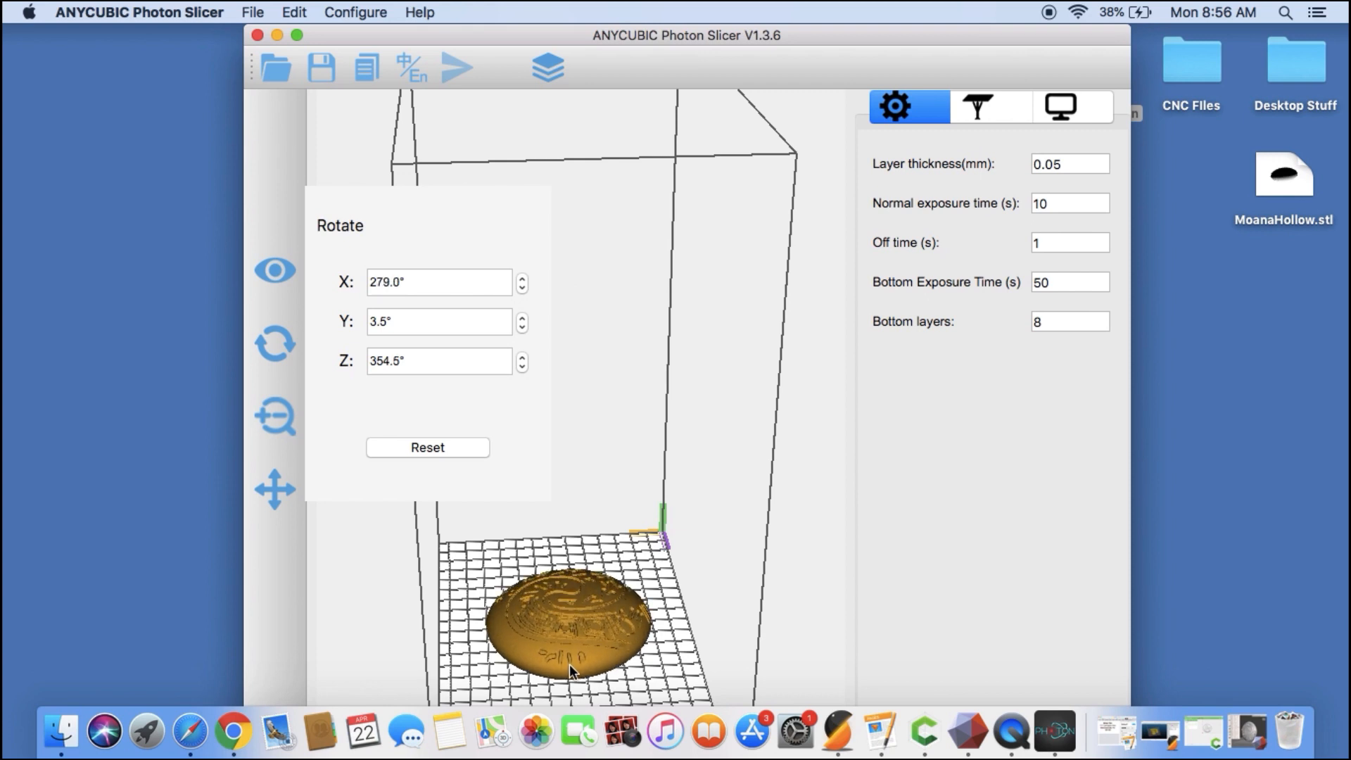
left_click(521, 354)
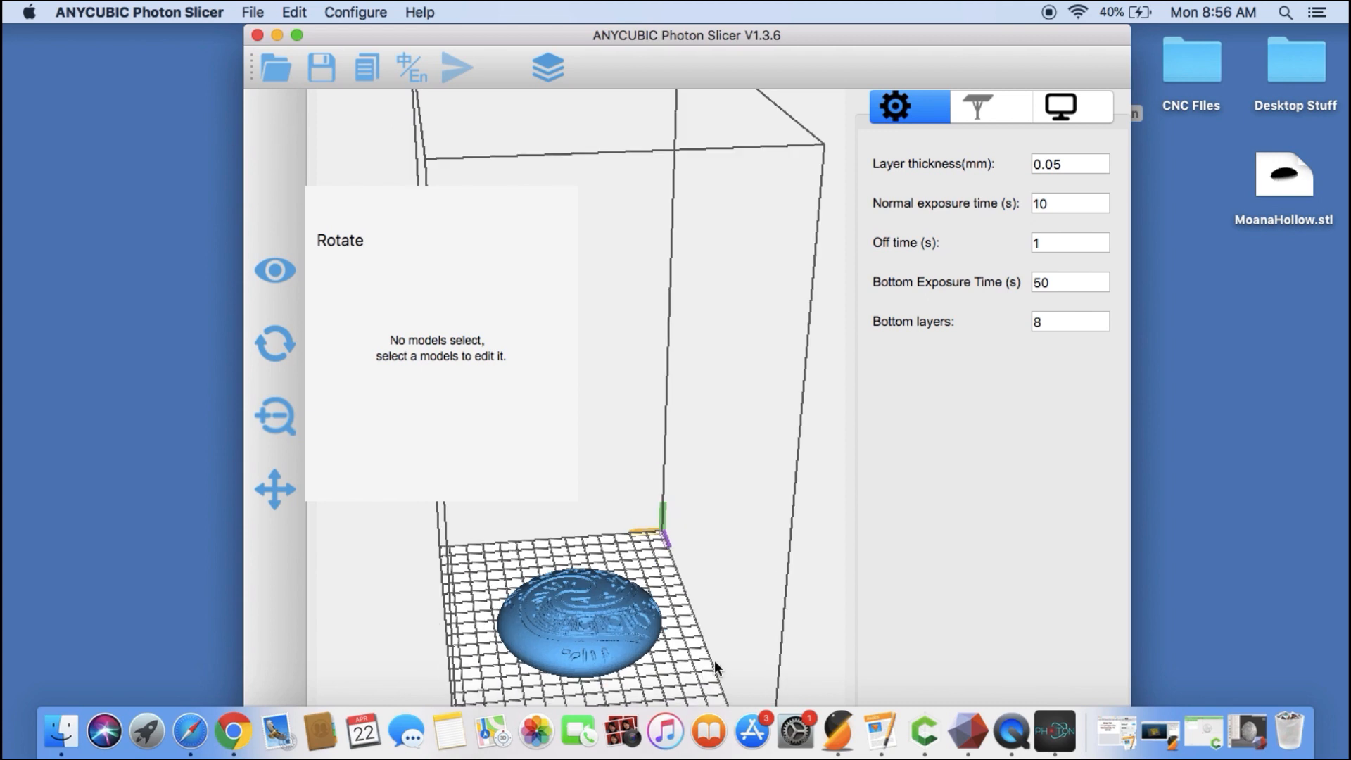
left_click_drag(716, 668, 862, 673)
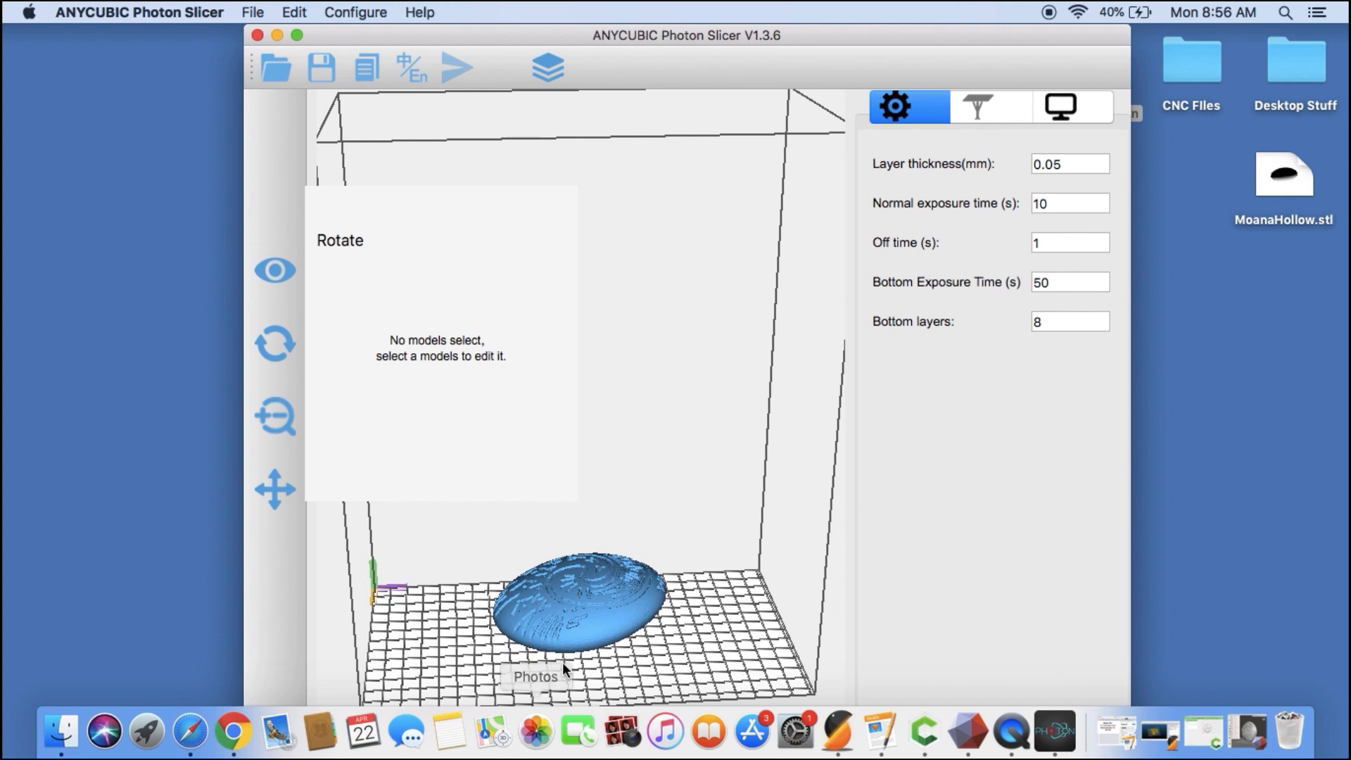
- Select the model and add supports beneath it from the Support tab
left_click(275, 271)
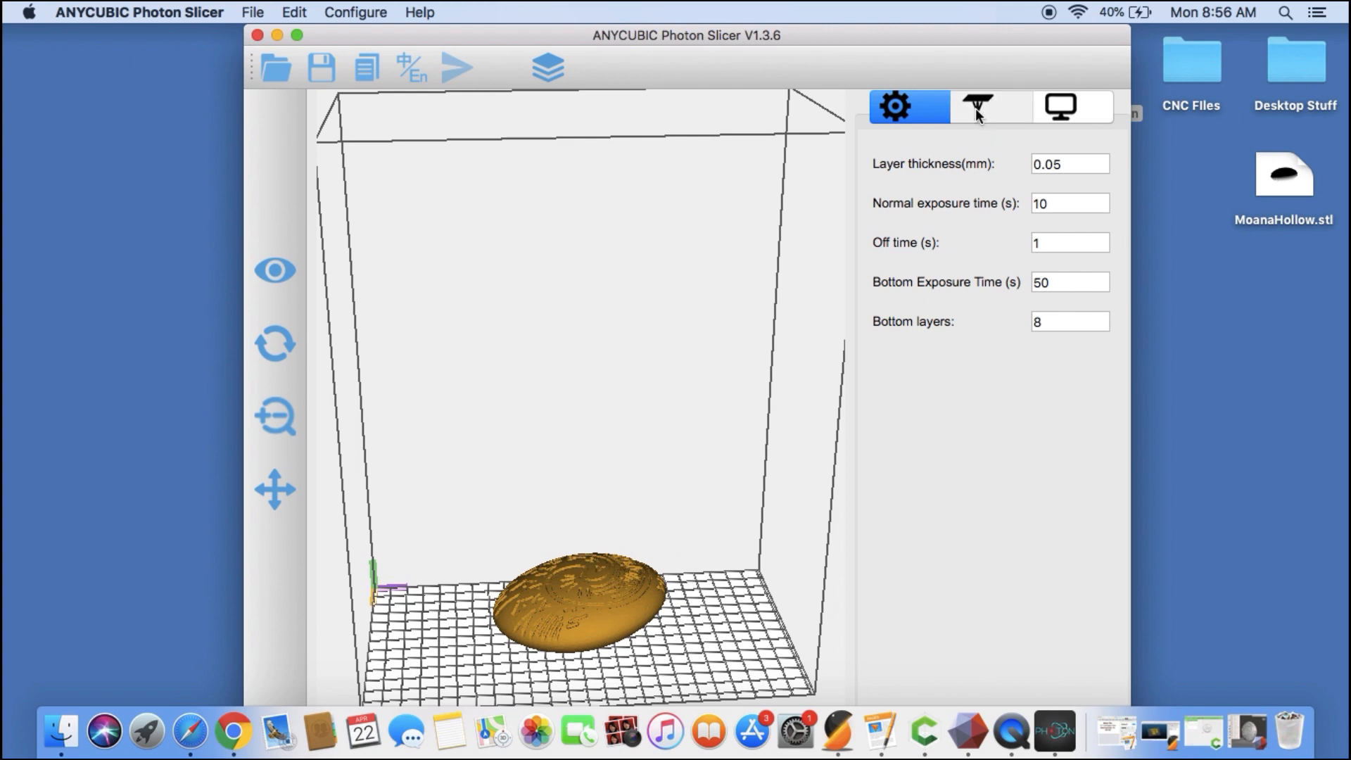
left_click(977, 106)
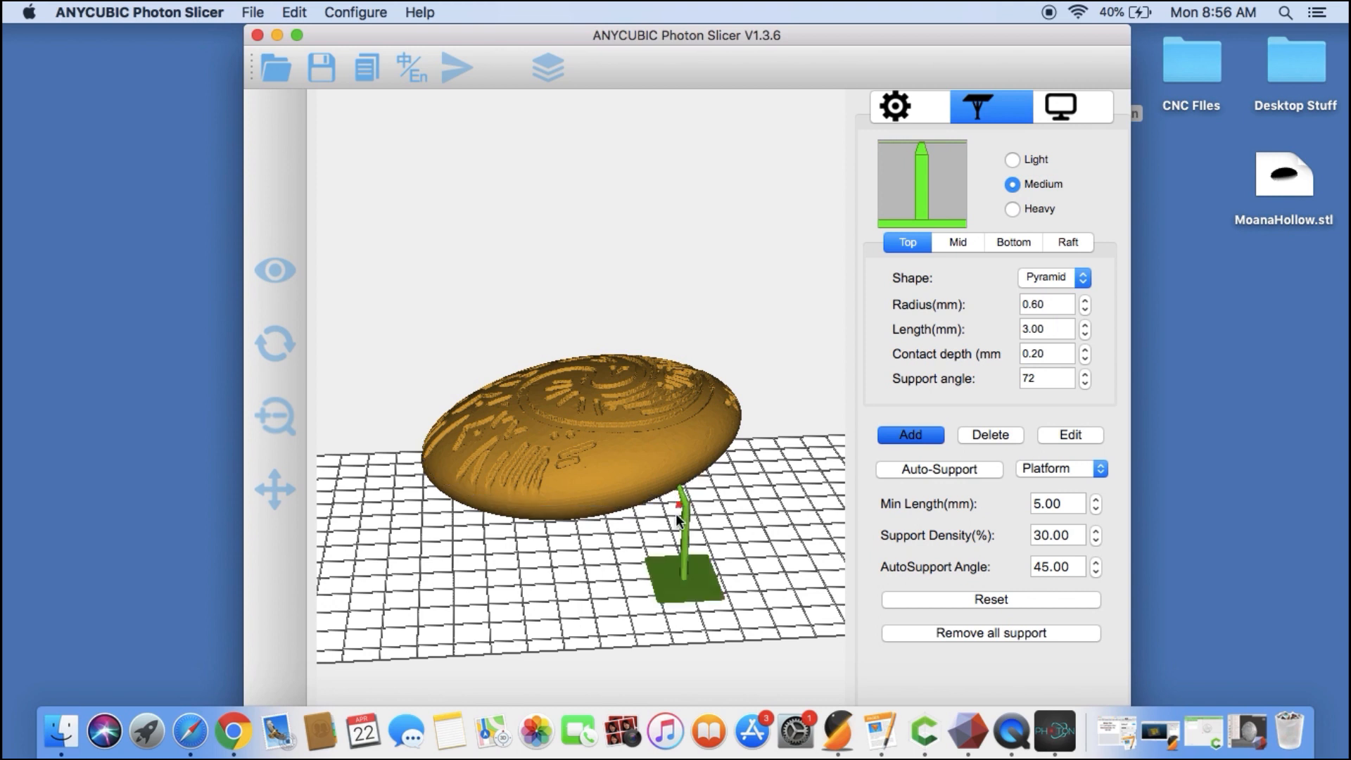
left_click(549, 523)
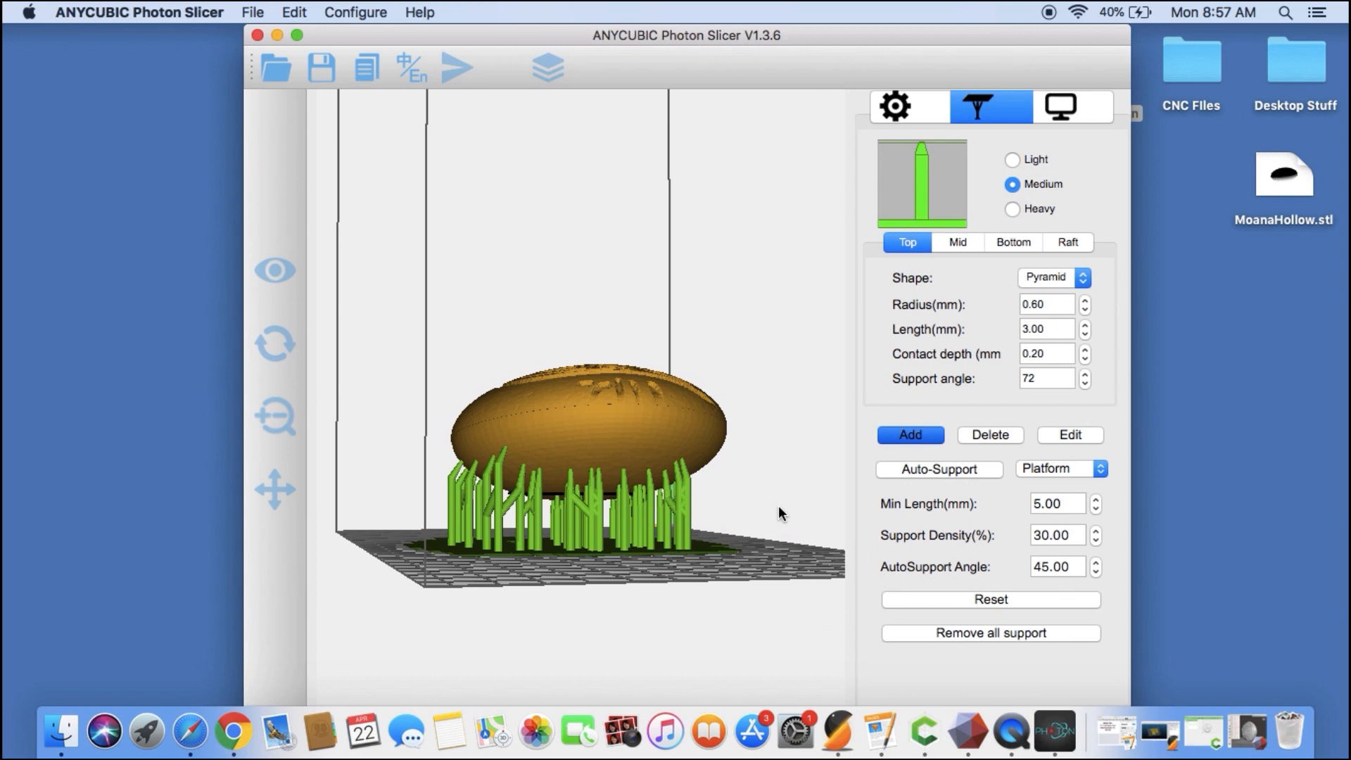
- Remove all supports so the sculpt rests bare on the plate again
left_click(990, 632)
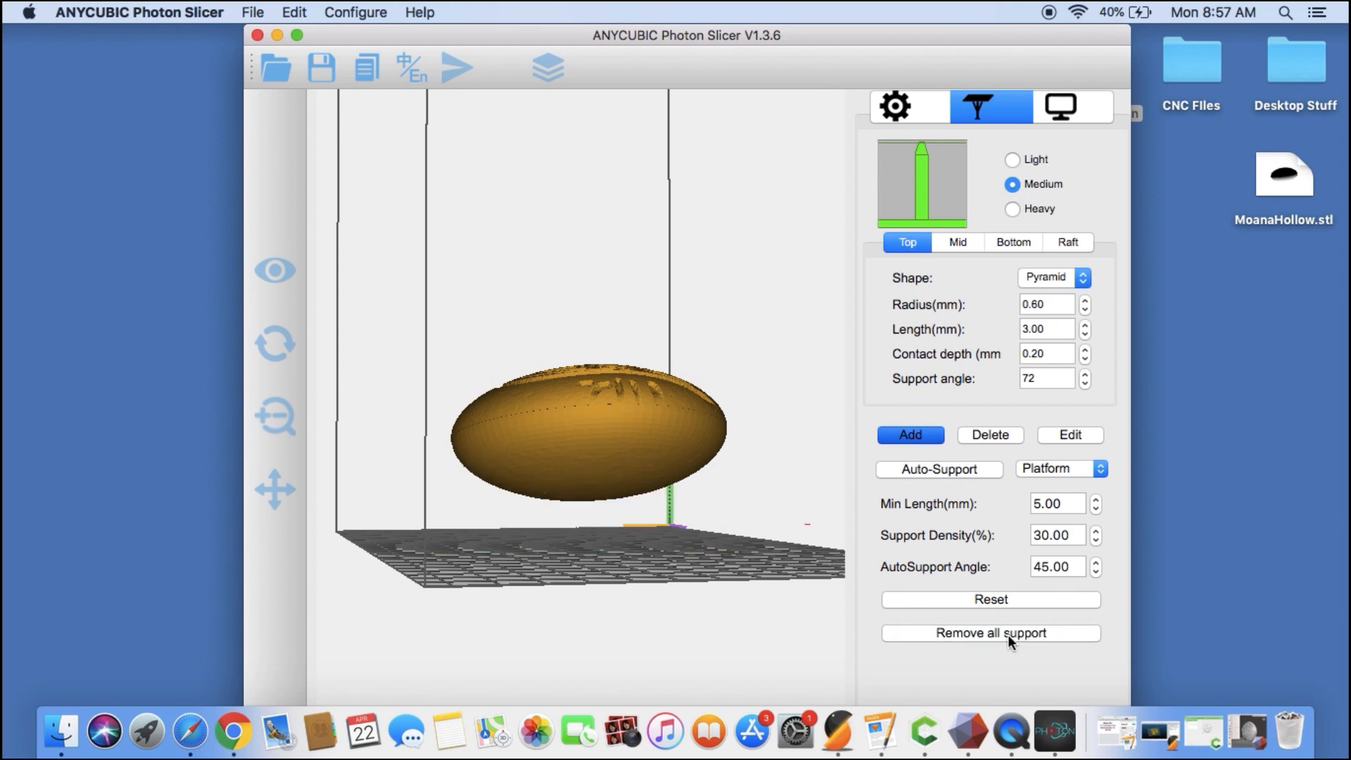
mouse_move(971, 484)
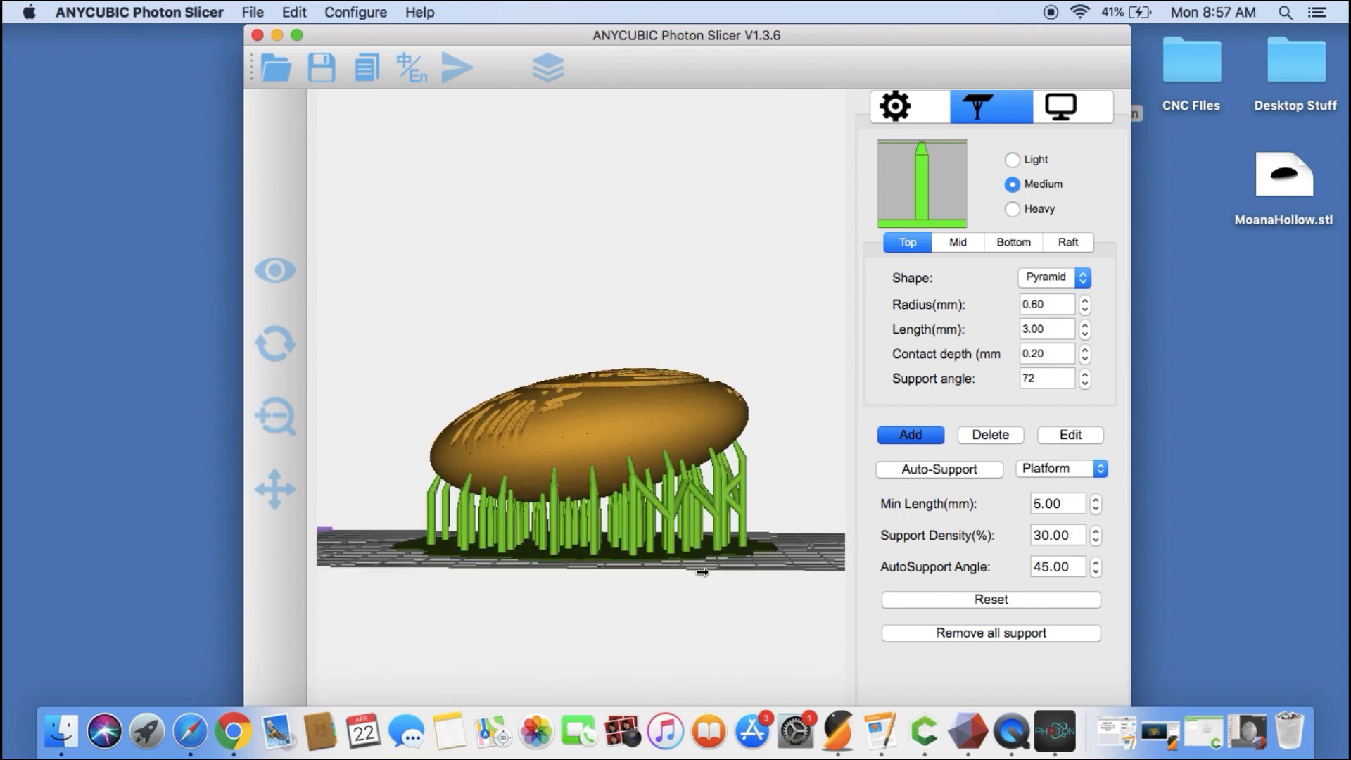
left_click(990, 632)
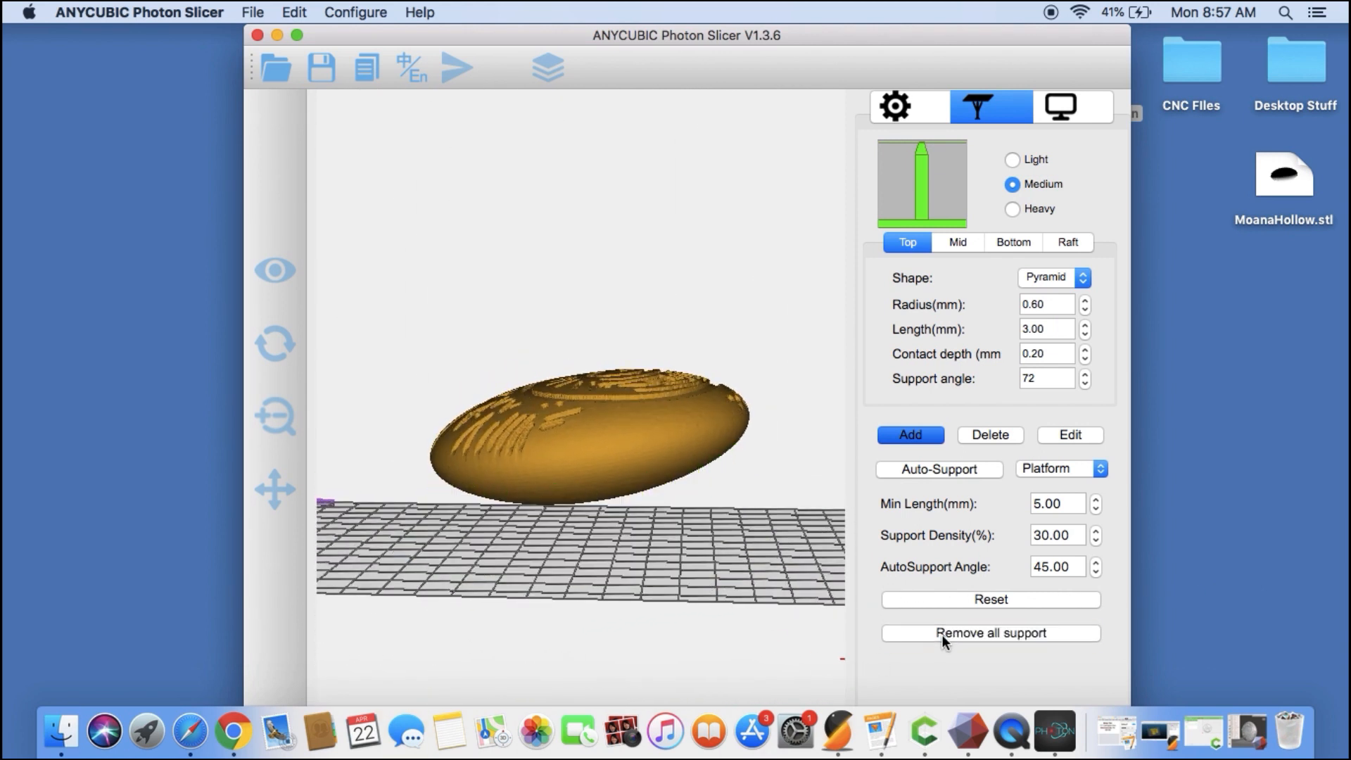
left_click(896, 106)
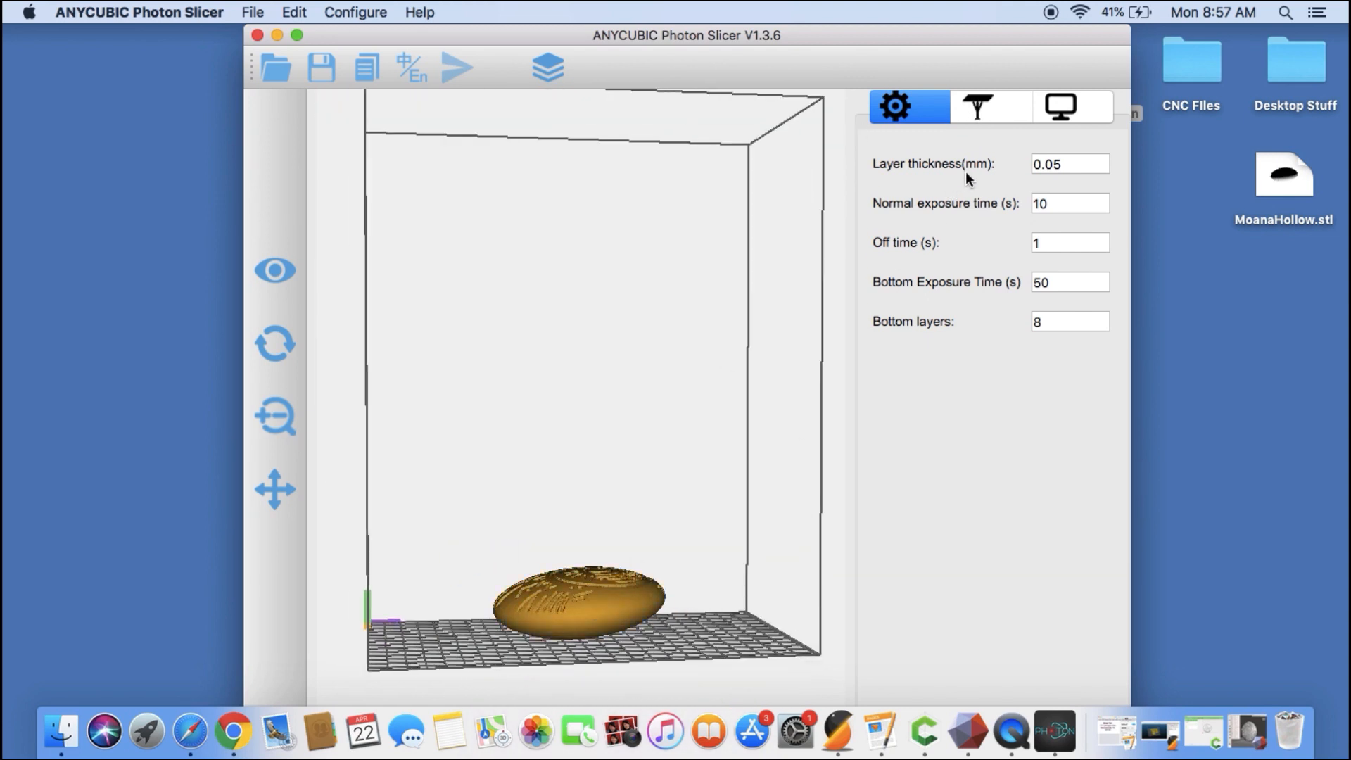
- Run Auto-Support with a Platform base to generate supports under the tilted model
left_click(990, 106)
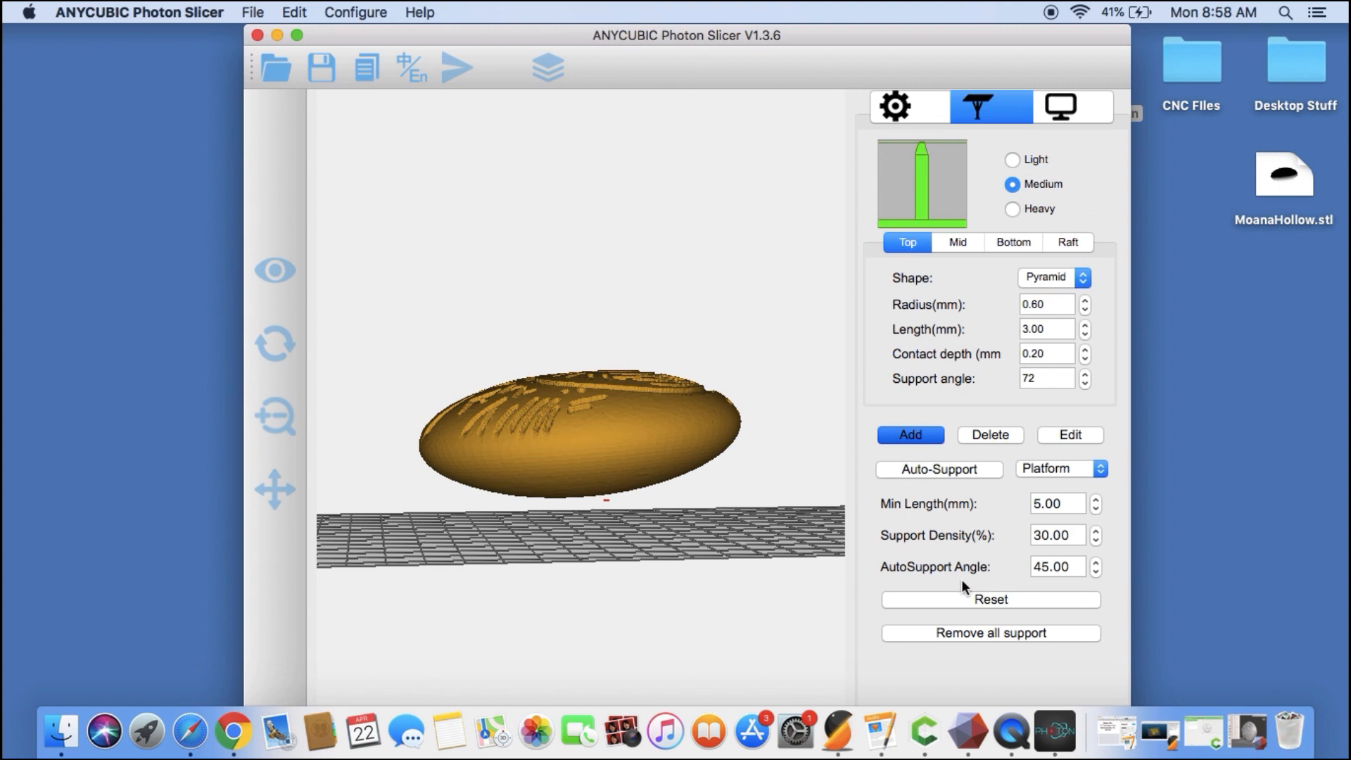
left_click(939, 469)
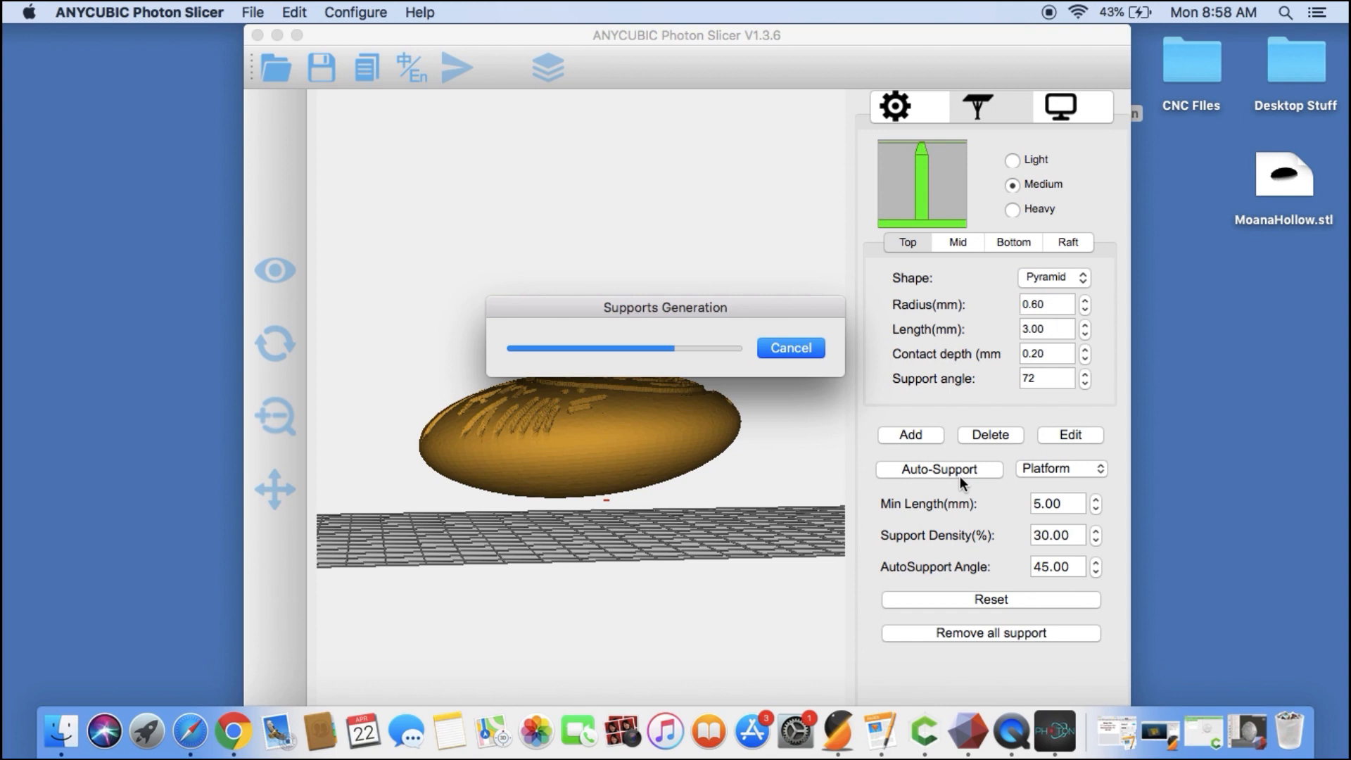
mouse_move(690, 466)
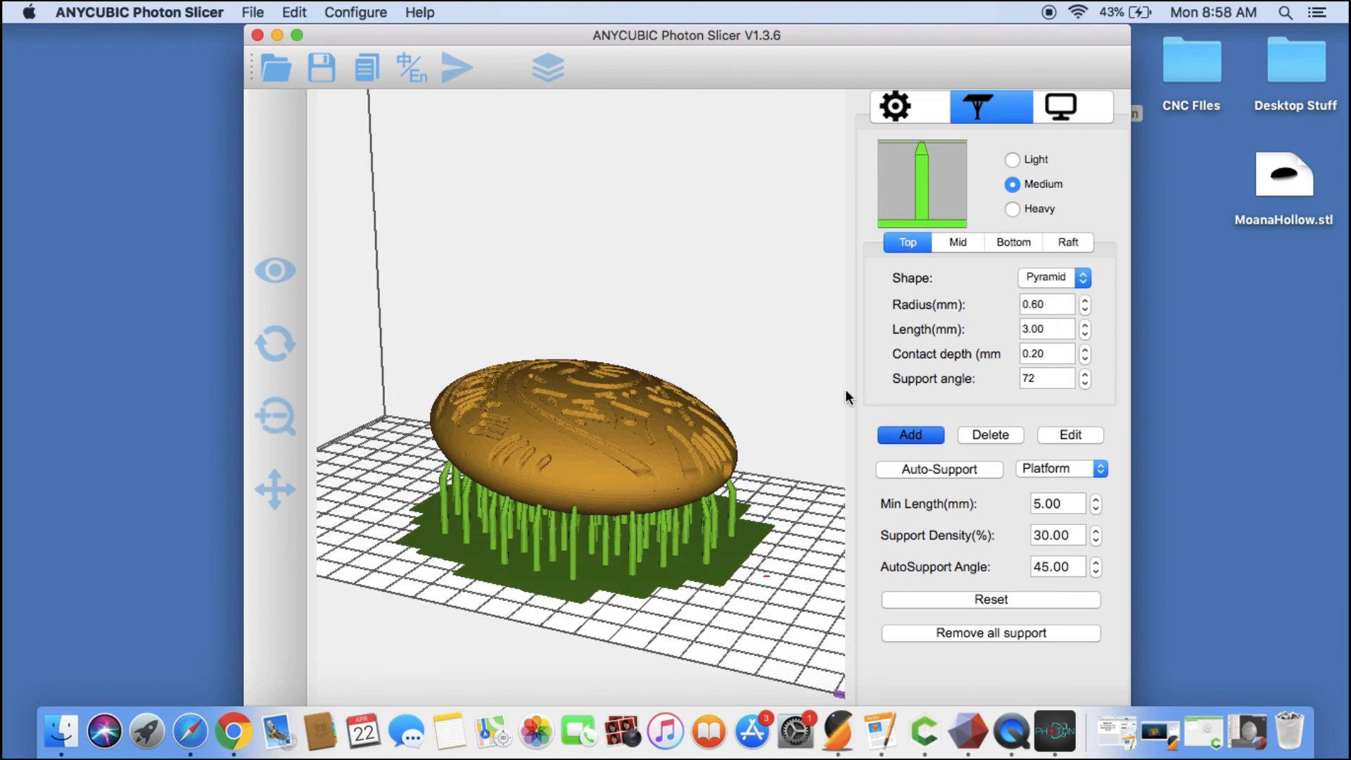
- Set the normal exposure time to 8 s in the print settings
left_click(895, 105)
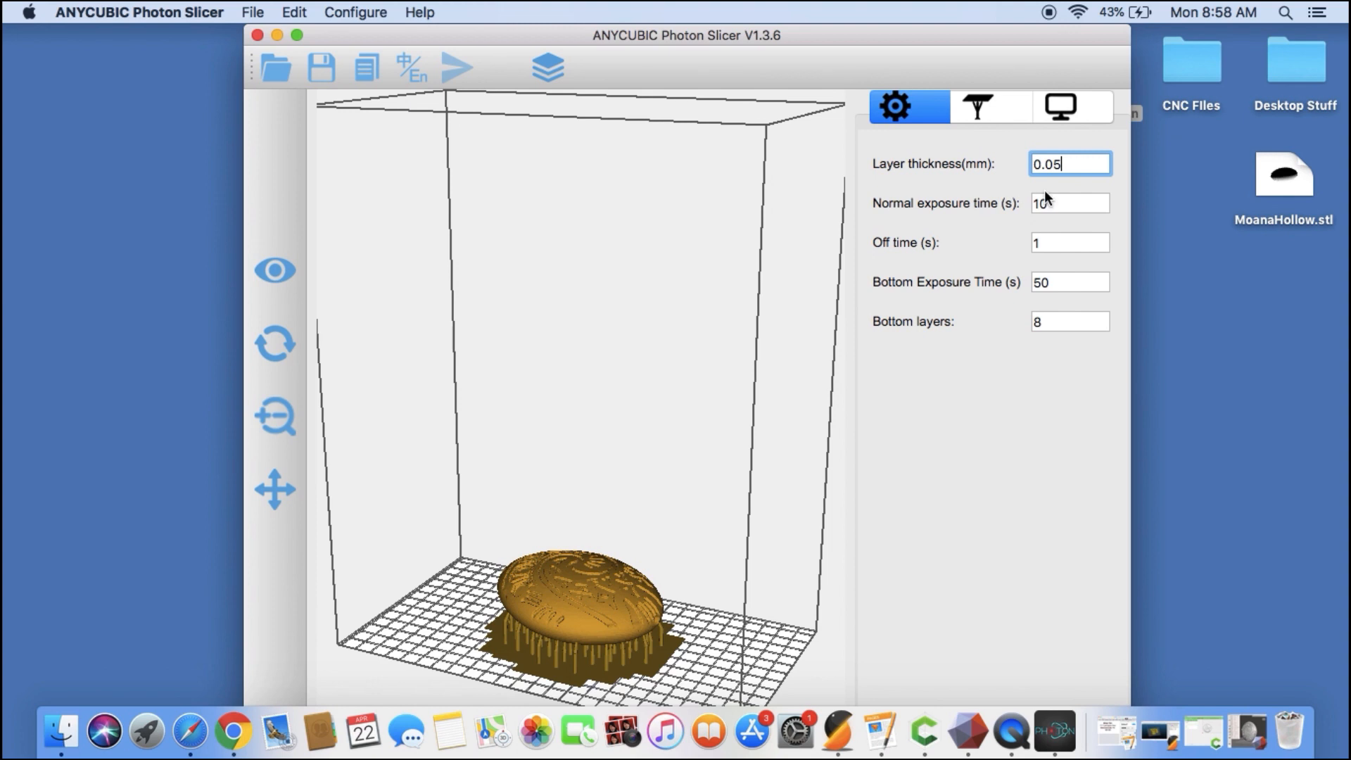
left_click(1069, 203)
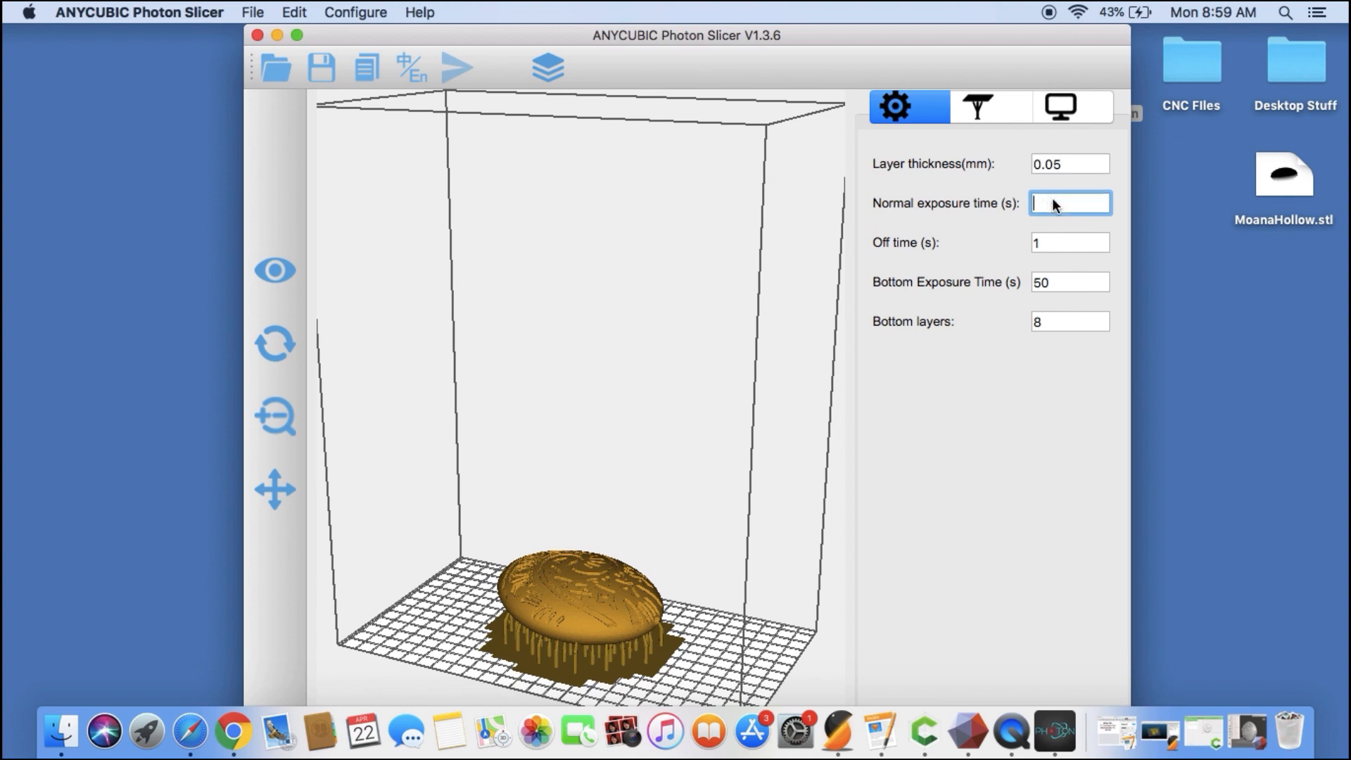
type("8")
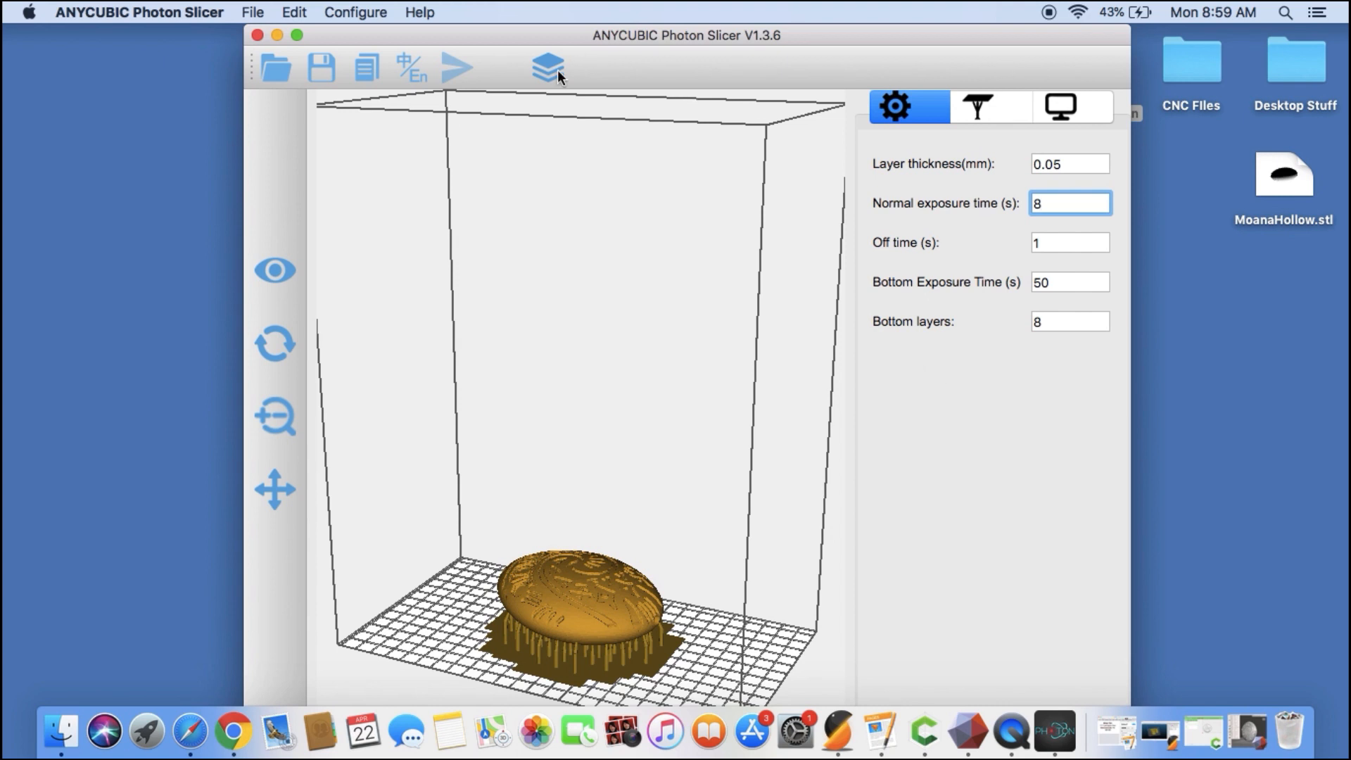
- Slice the model and save it as MoanaHollowPrintFile.photon on the desktop
left_click(319, 67)
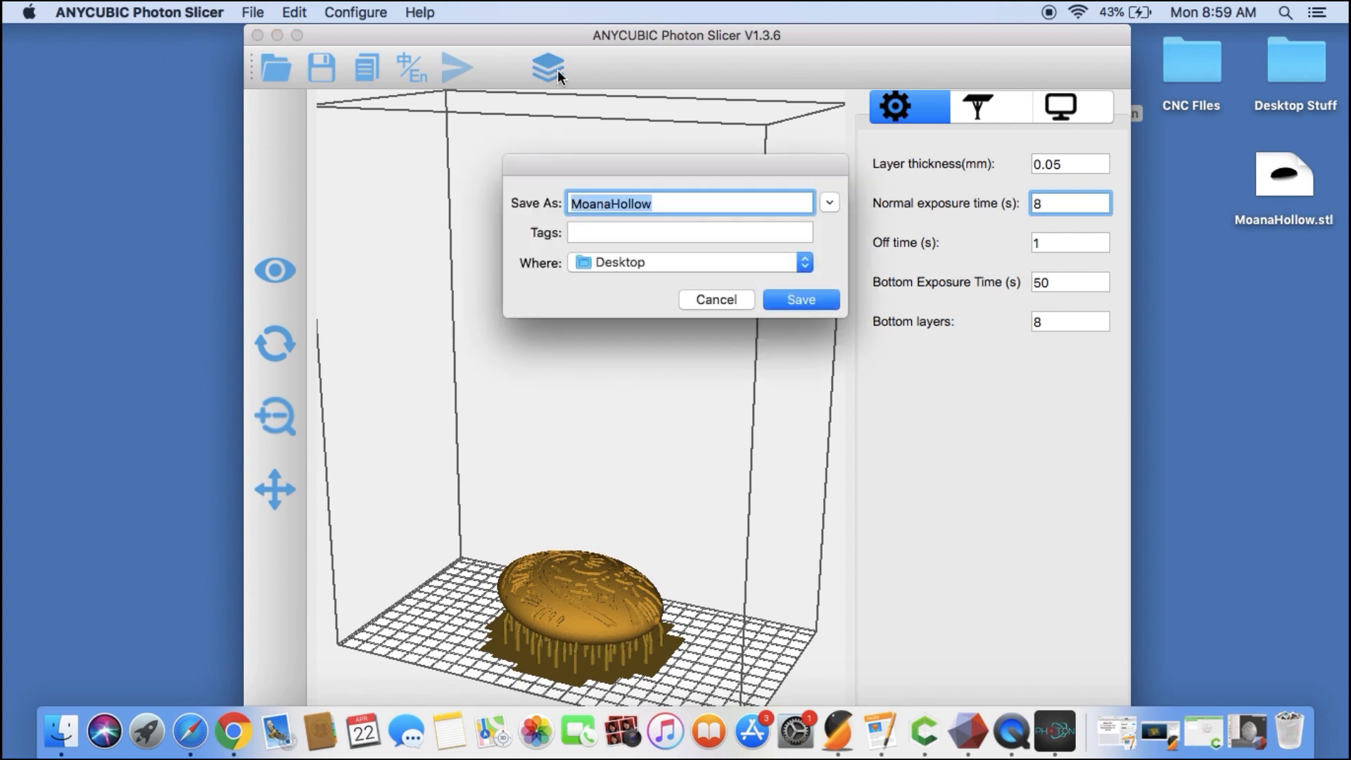
left_click(675, 203)
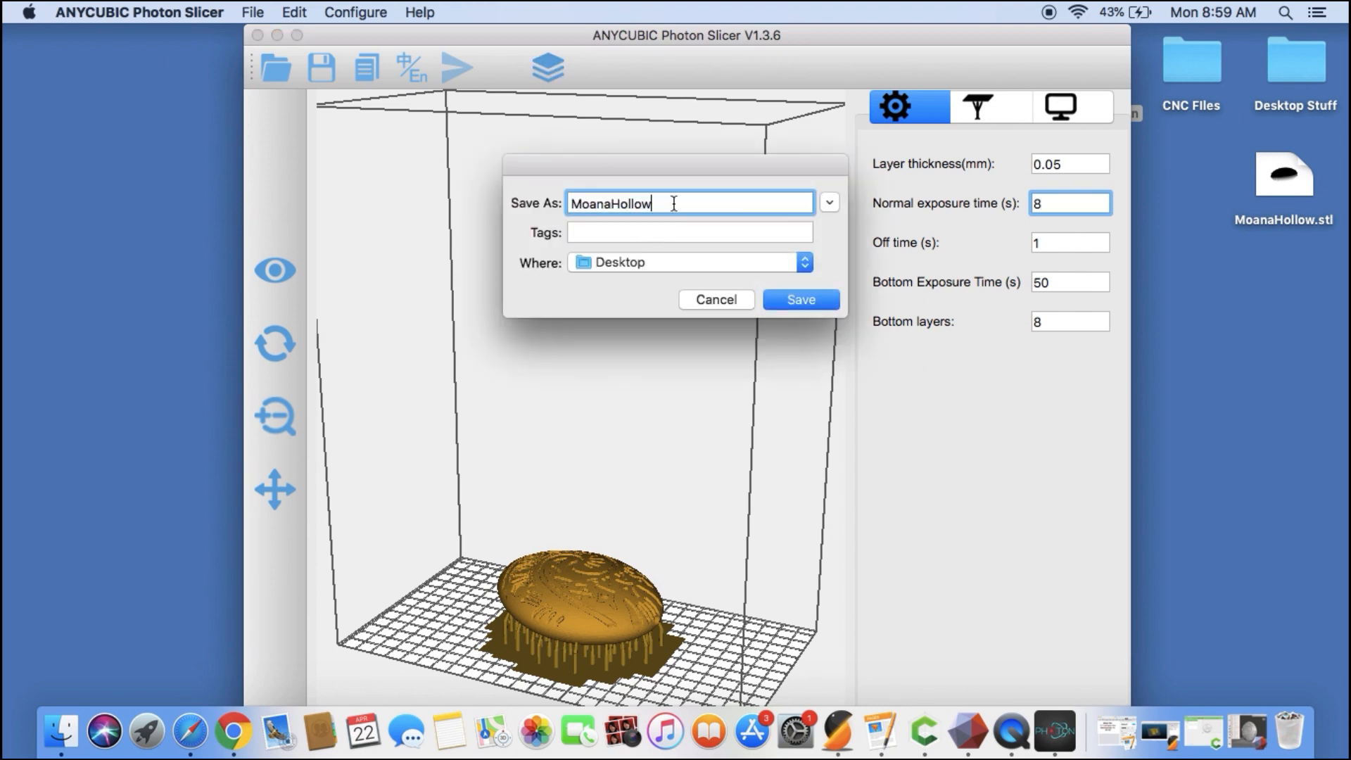
type("PrintFi")
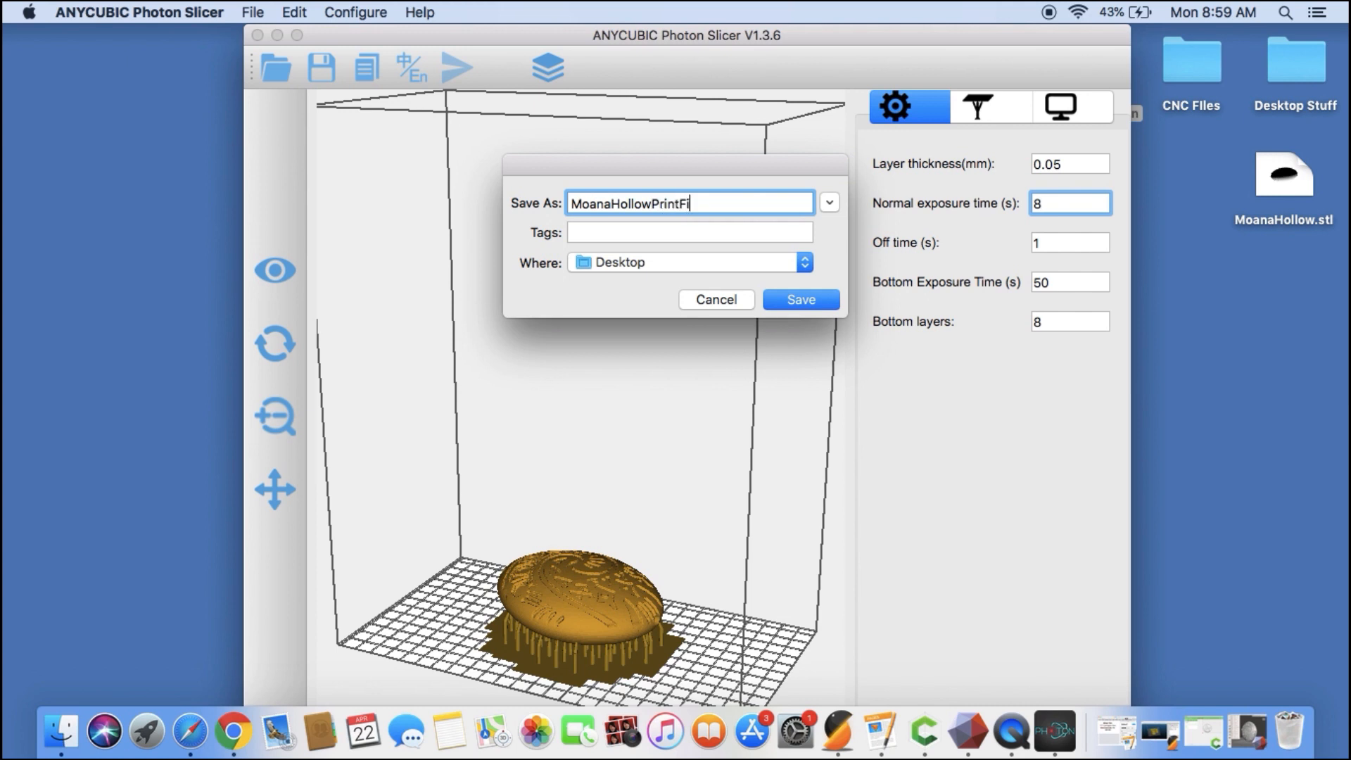
type("le")
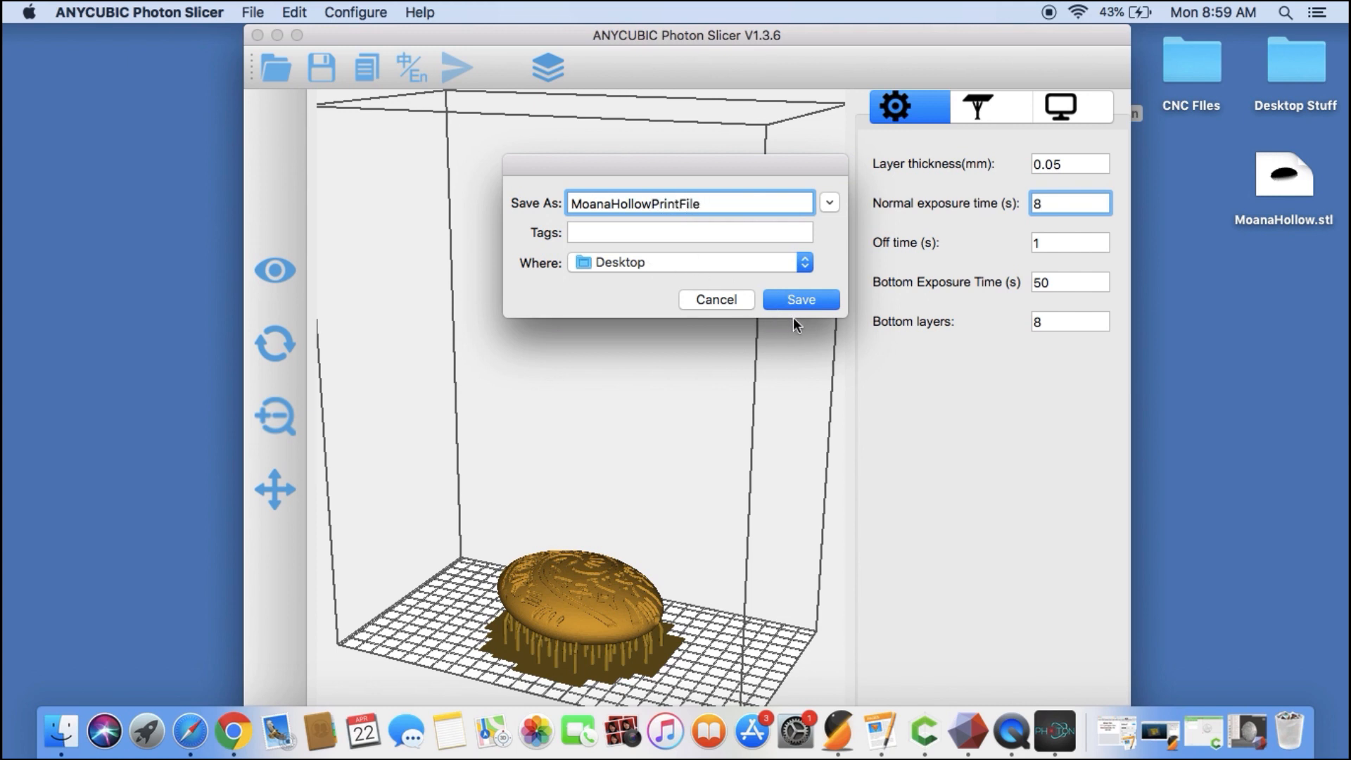
left_click(799, 299)
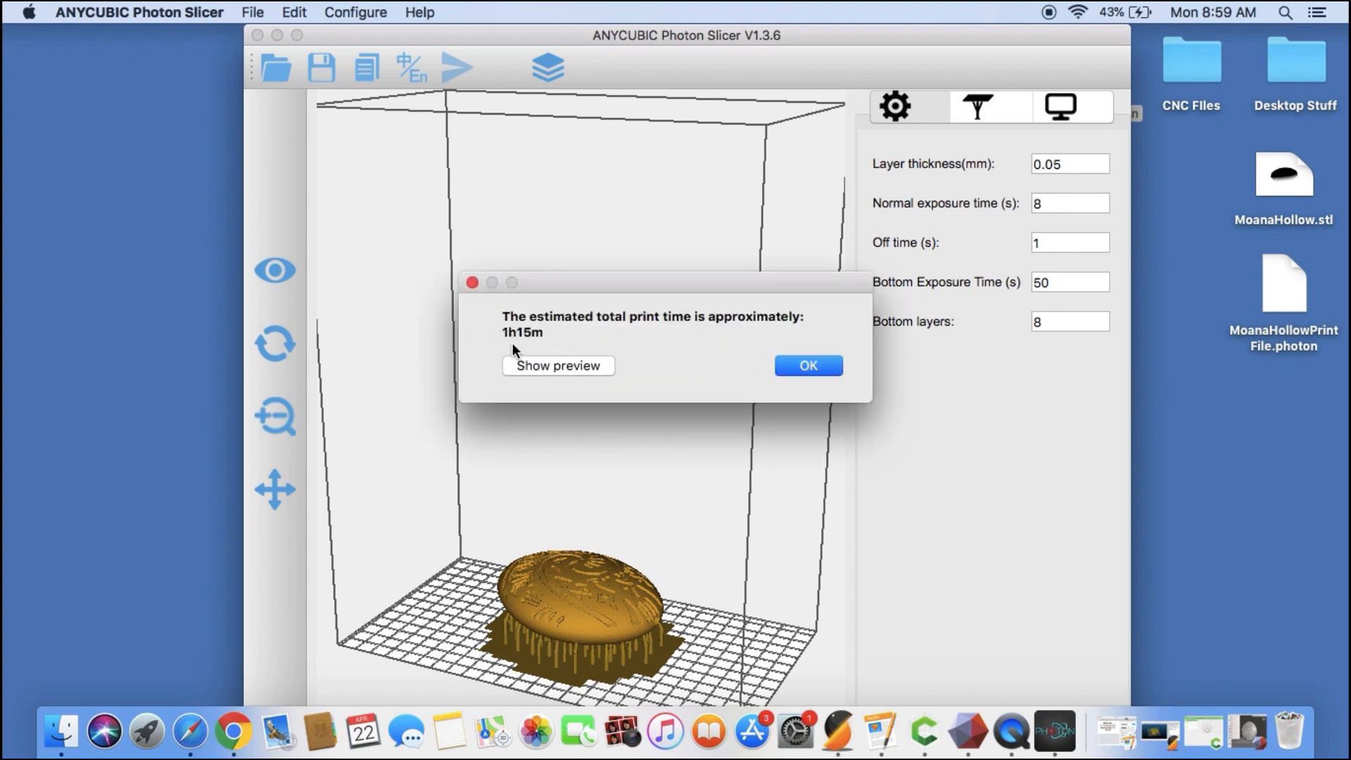
- Preview the sliced layers, stepping up through layers 211, 291, 341 and higher to check the hollow cross-sections
left_click(807, 366)
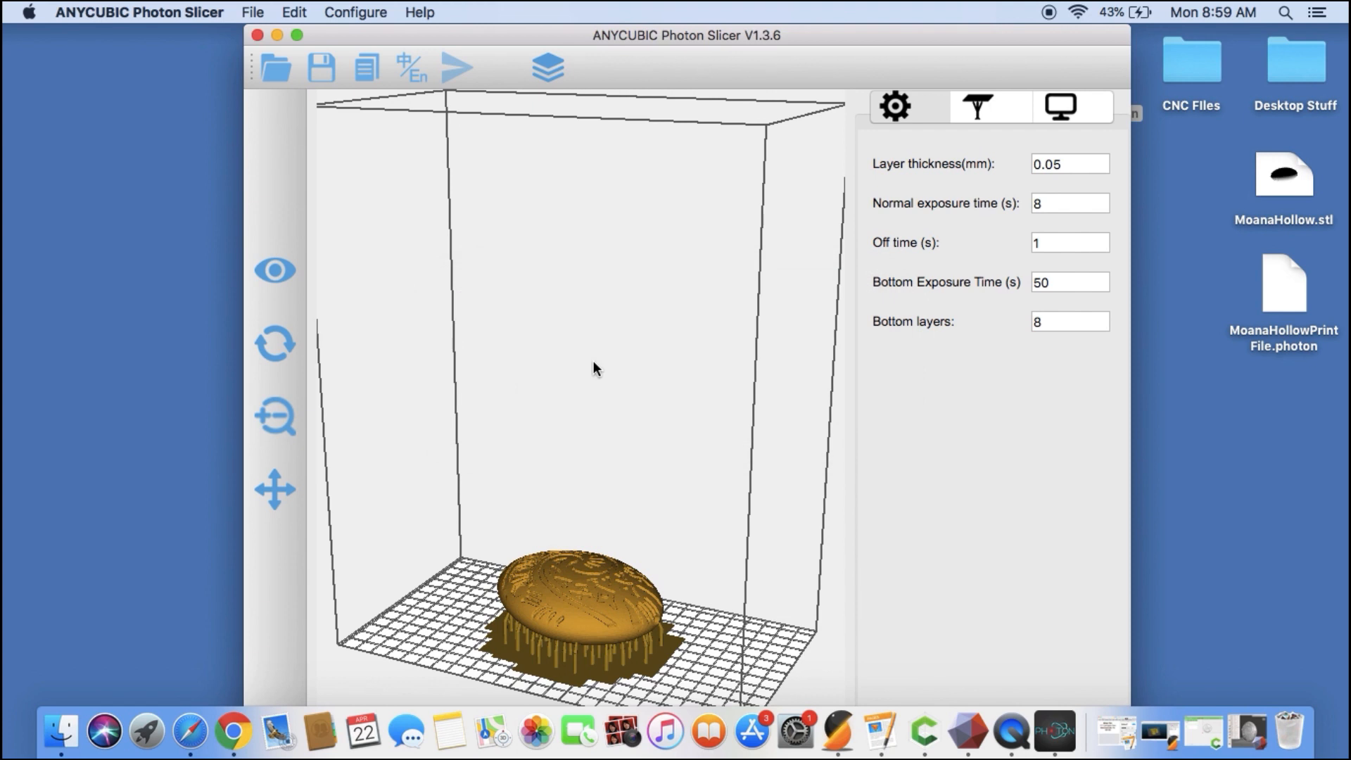
left_click(546, 67)
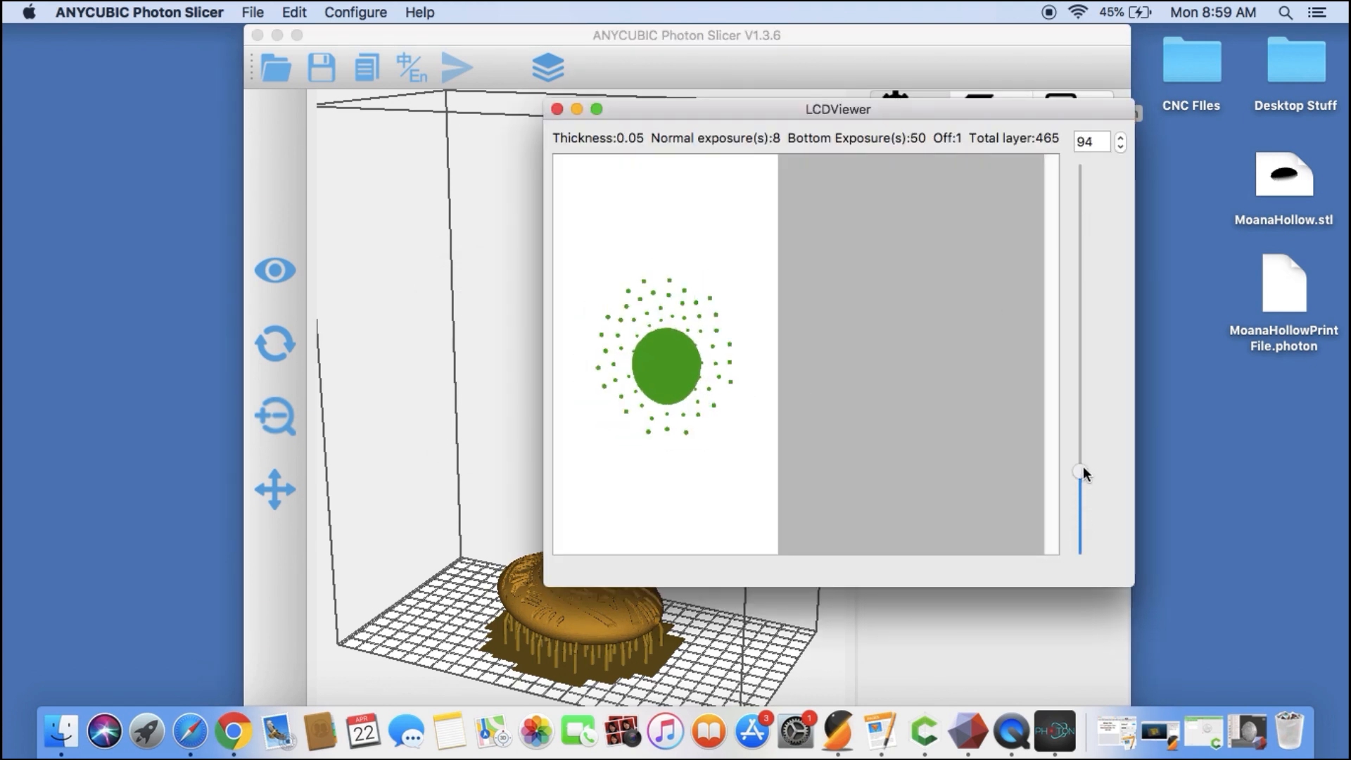
left_click_drag(1081, 473, 1081, 378)
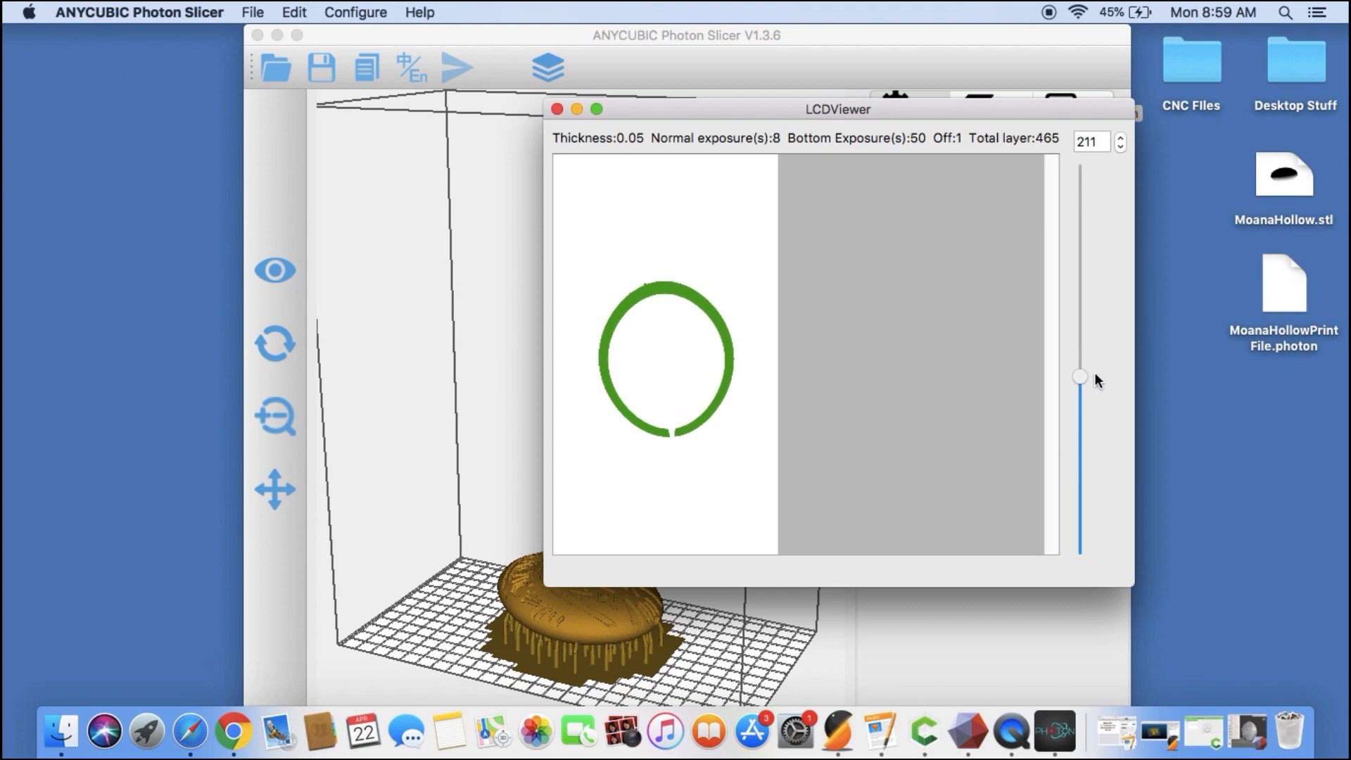
left_click_drag(1080, 377, 1080, 310)
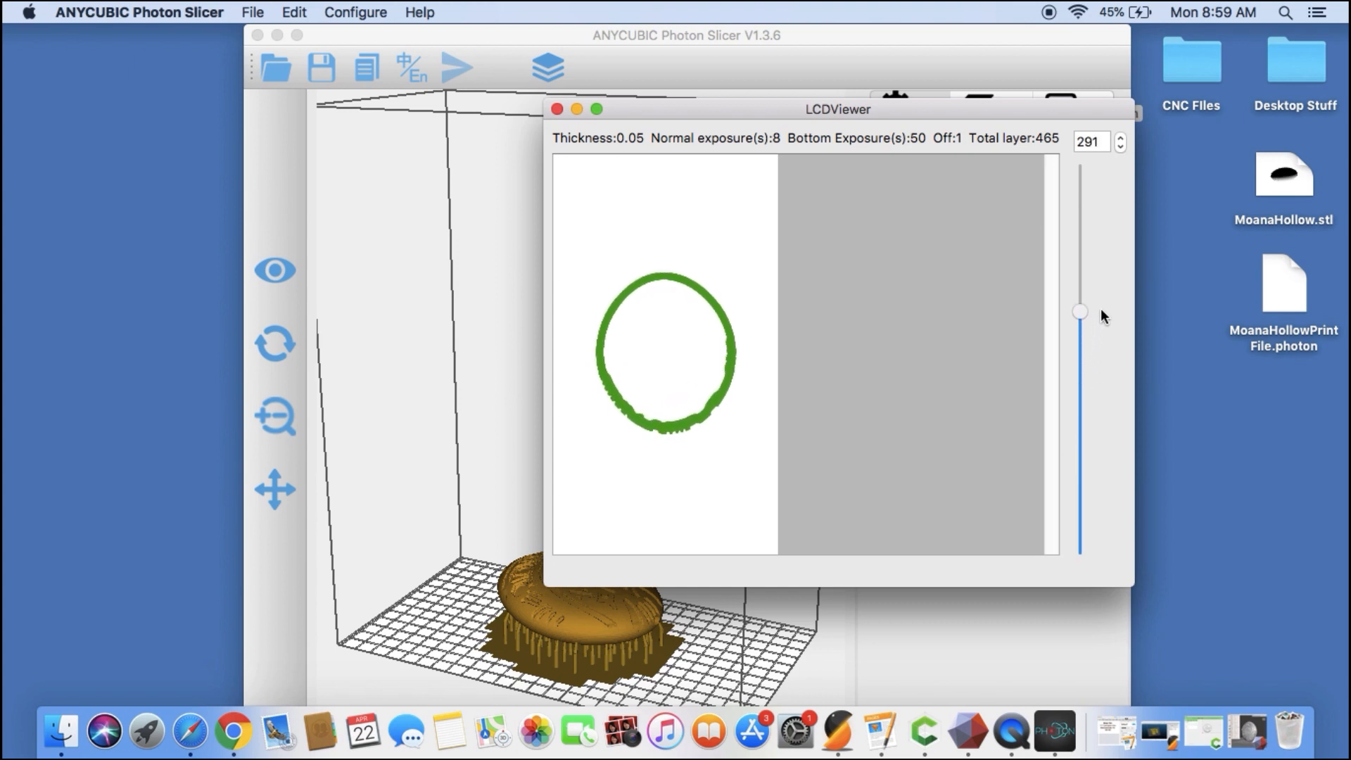
left_click_drag(1080, 310, 1080, 270)
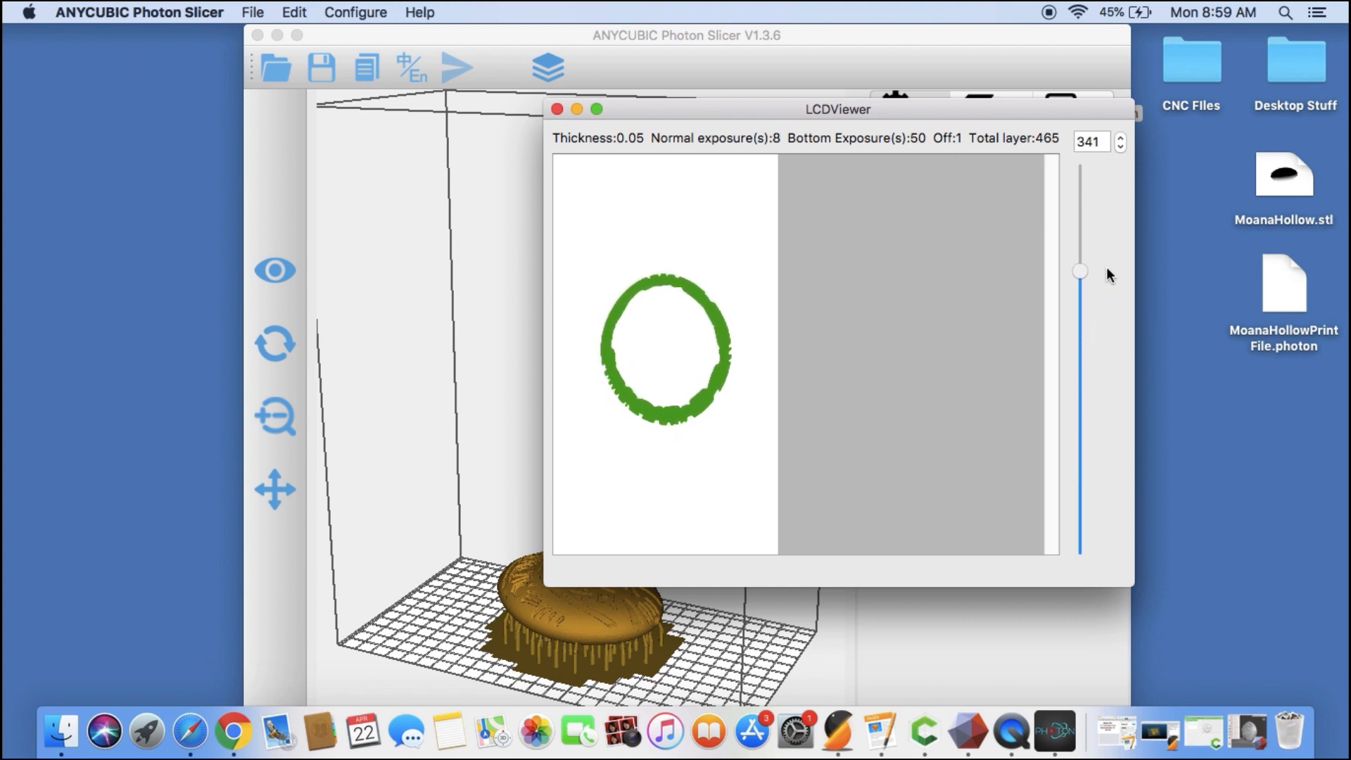
left_click_drag(1081, 271, 1082, 227)
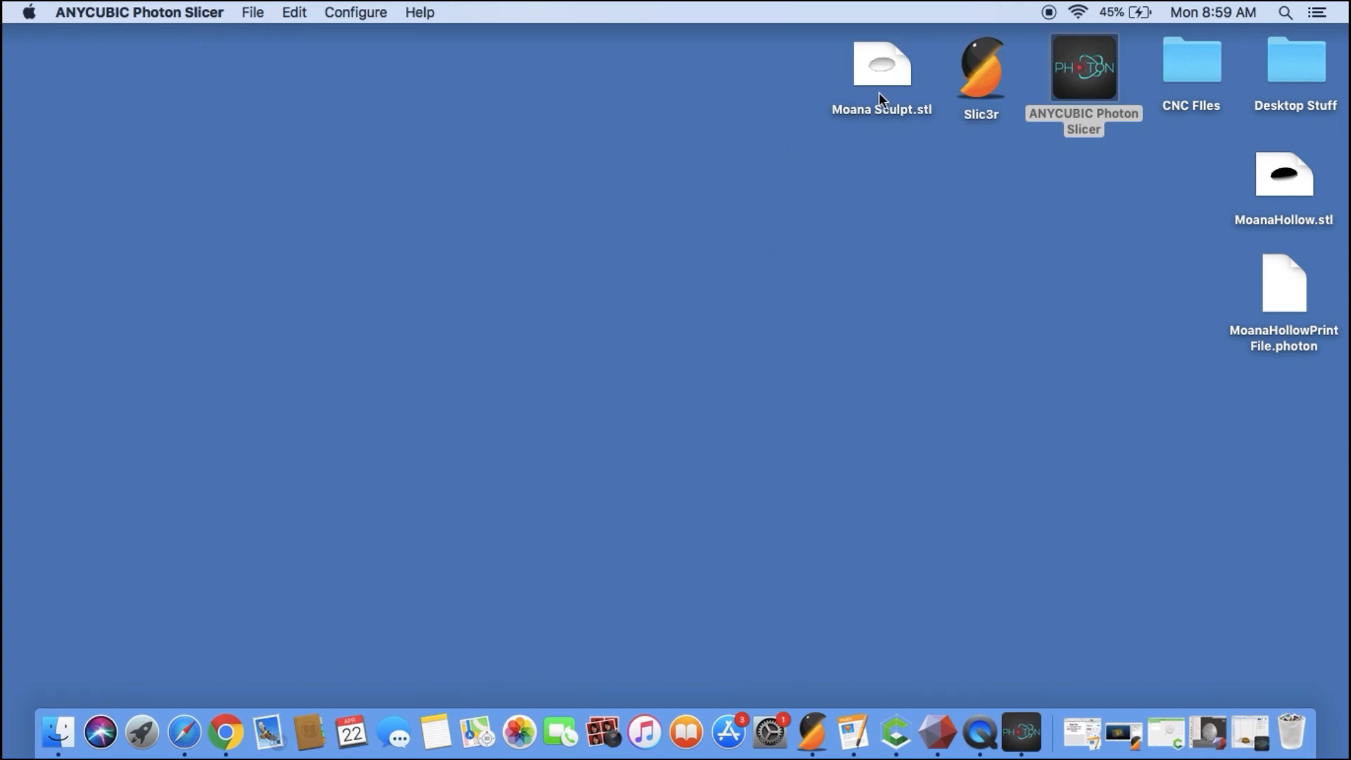
- Drag MoanaHollowPrintFile.photon to the top centre of the desktop
left_click_drag(1284, 285, 699, 105)
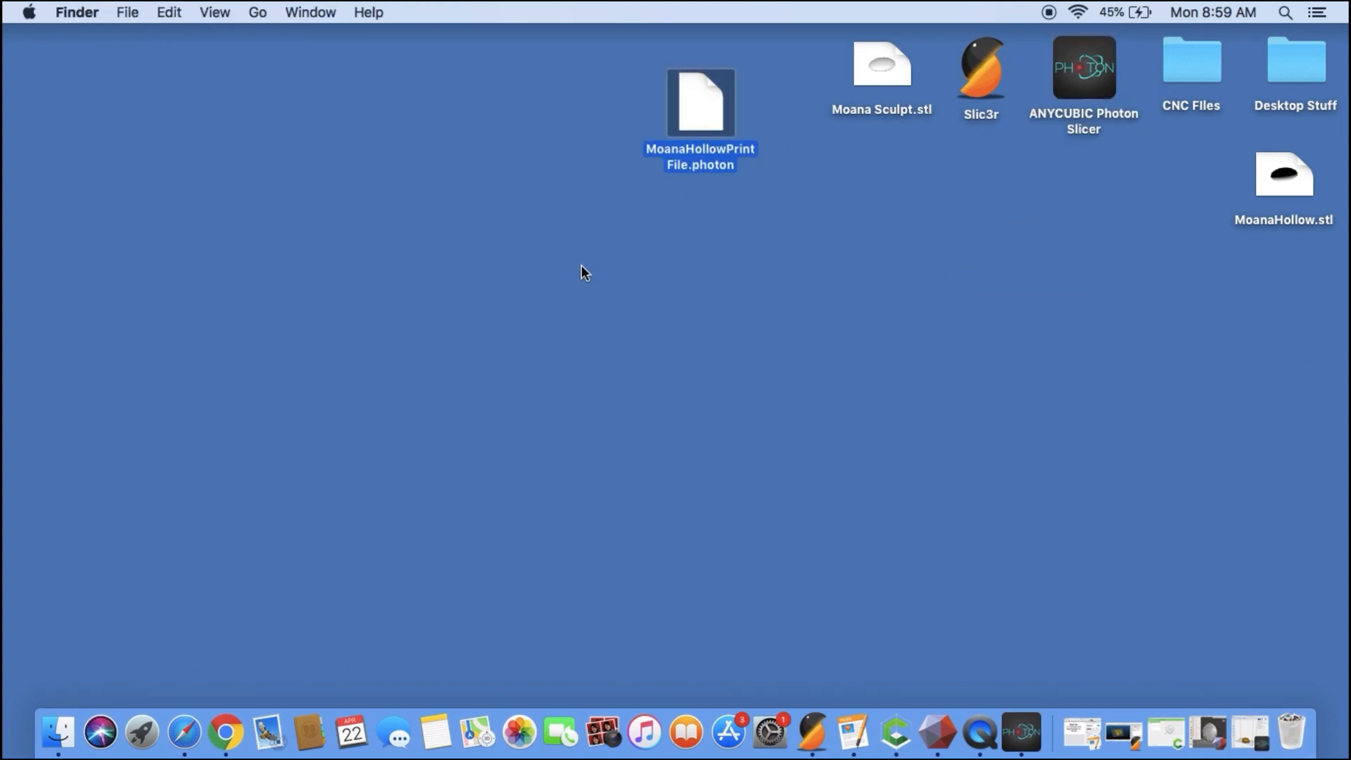
mouse_move(756, 299)
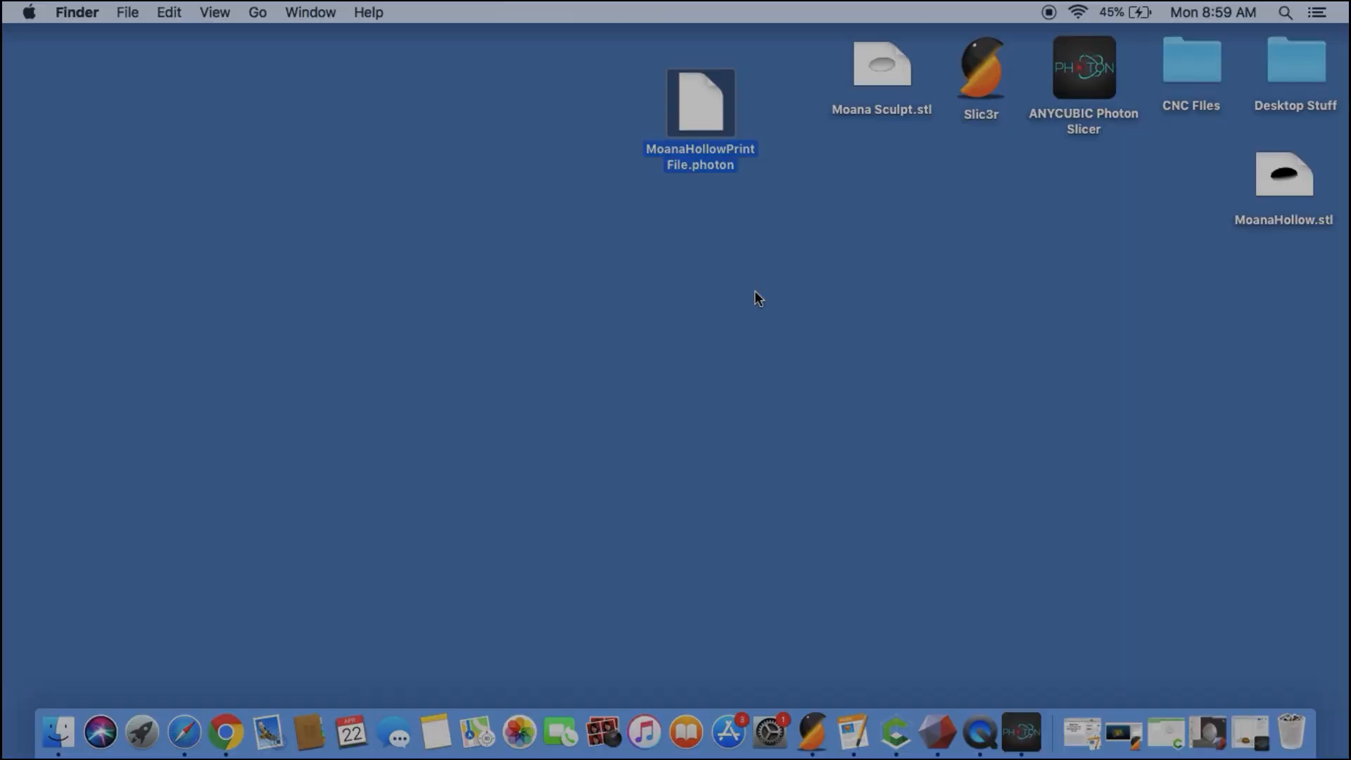